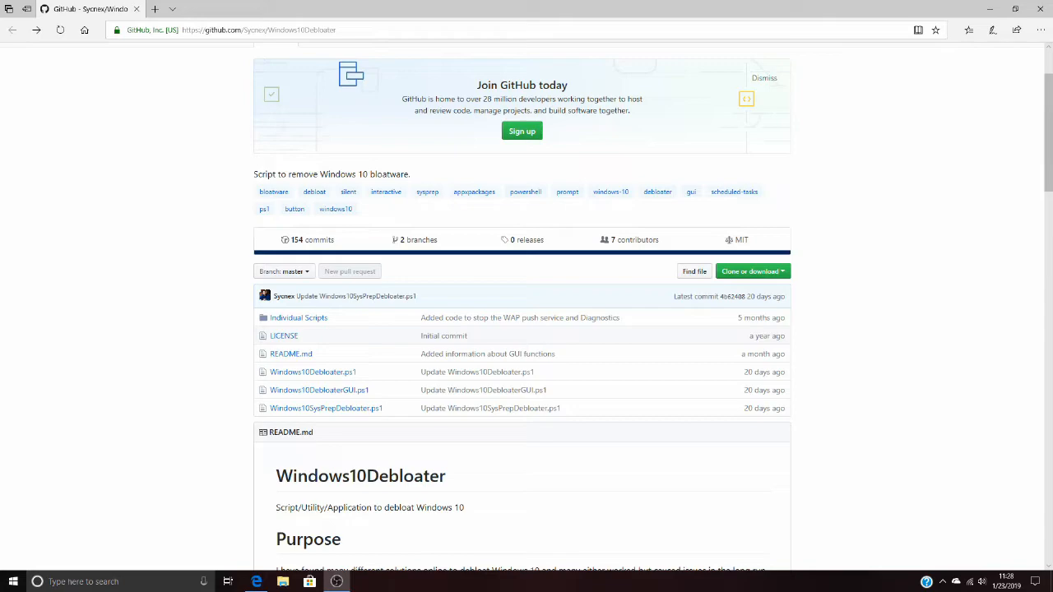
{"action": "mouse_move", "coordinate": [628, 240]}
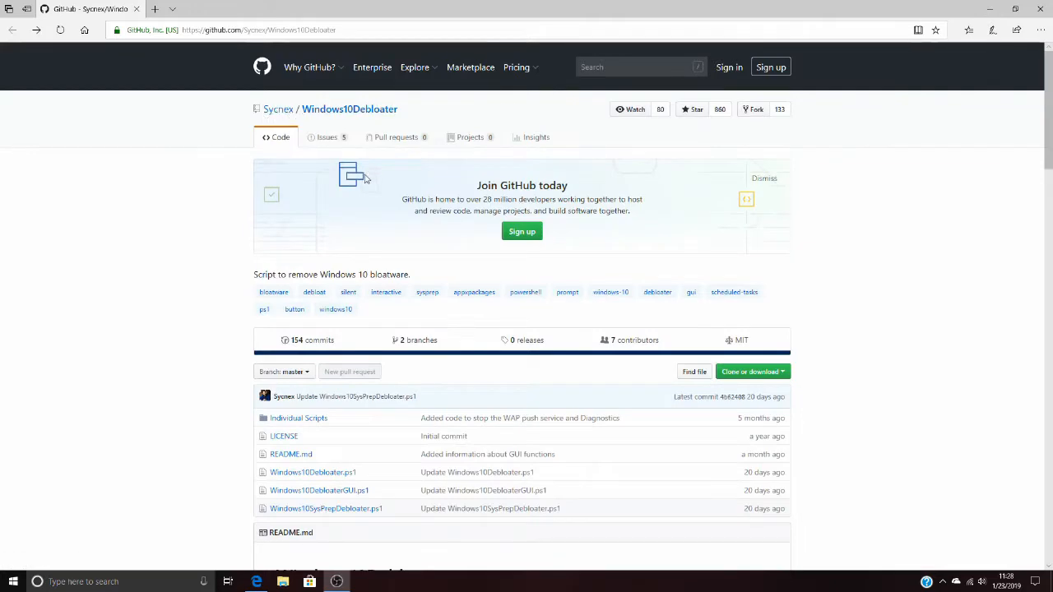
Download the whole Windows10Debloater repository as a ZIP from its Clone or download menu.
{"action": "scroll", "scroll_direction": "down", "scroll_amount": 3}
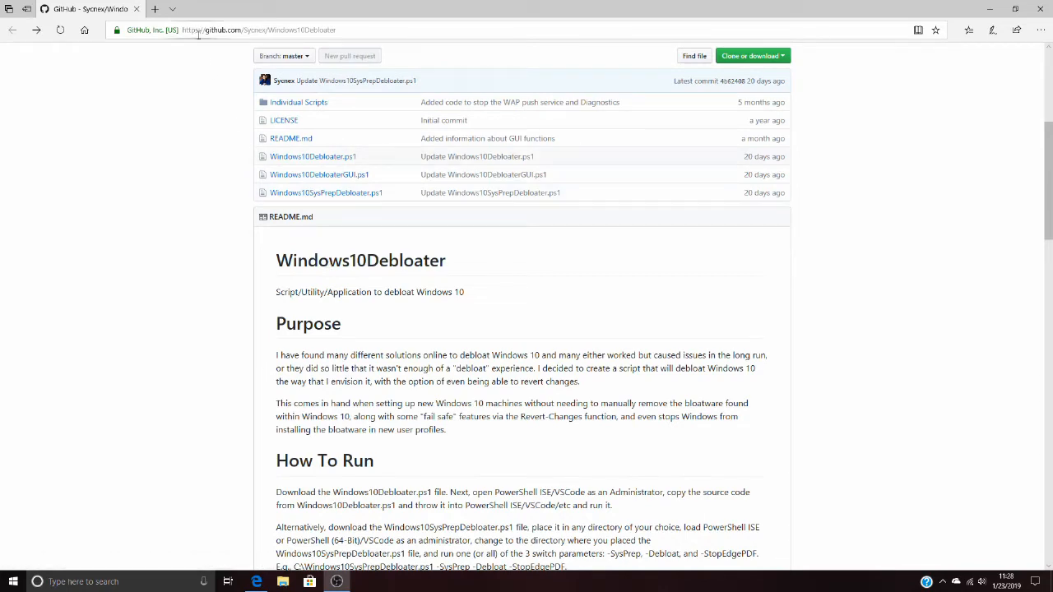
{"action": "mouse_move", "coordinate": [217, 105]}
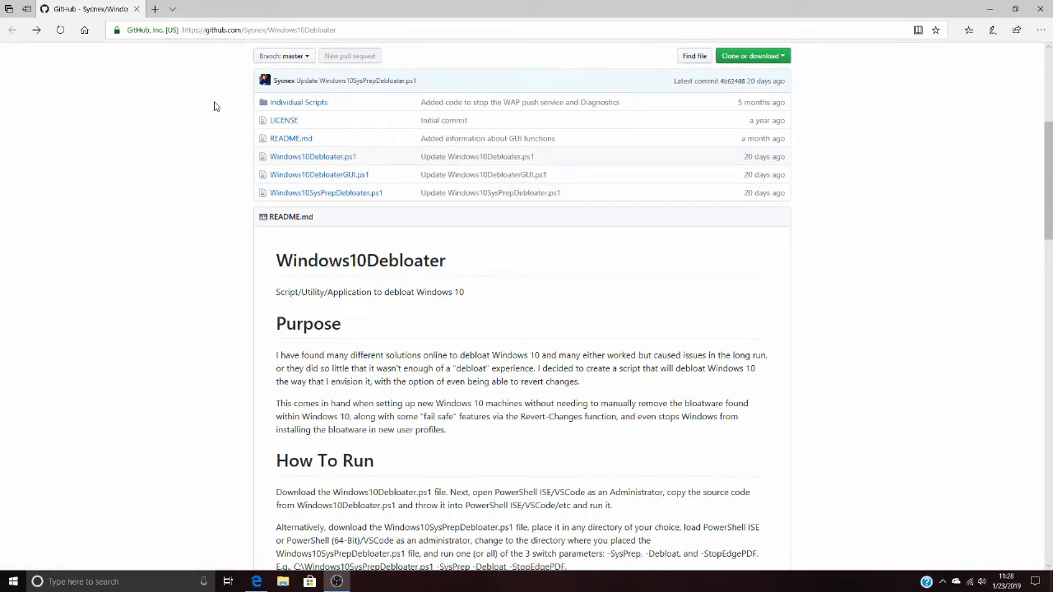
{"action": "scroll", "scroll_direction": "down", "scroll_amount": 3}
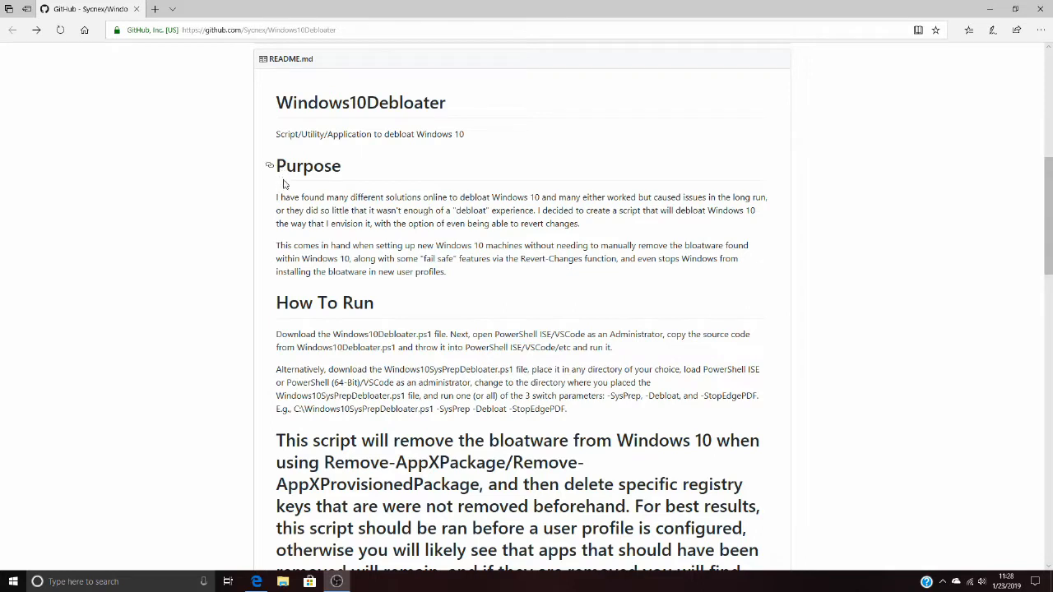
{"action": "mouse_move", "coordinate": [487, 207]}
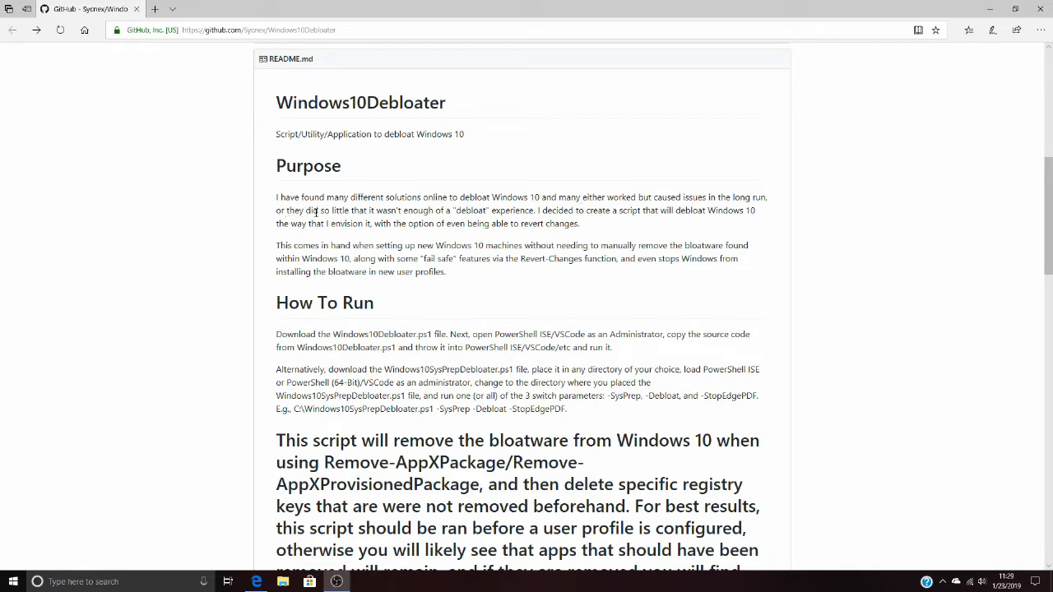
{"action": "mouse_move", "coordinate": [375, 224]}
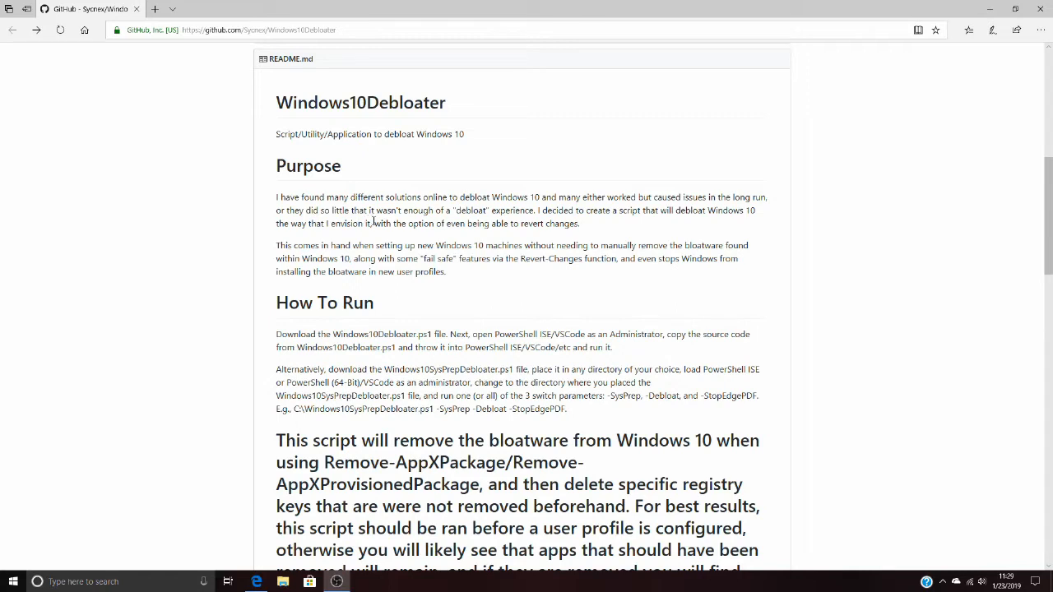
{"action": "mouse_move", "coordinate": [665, 224]}
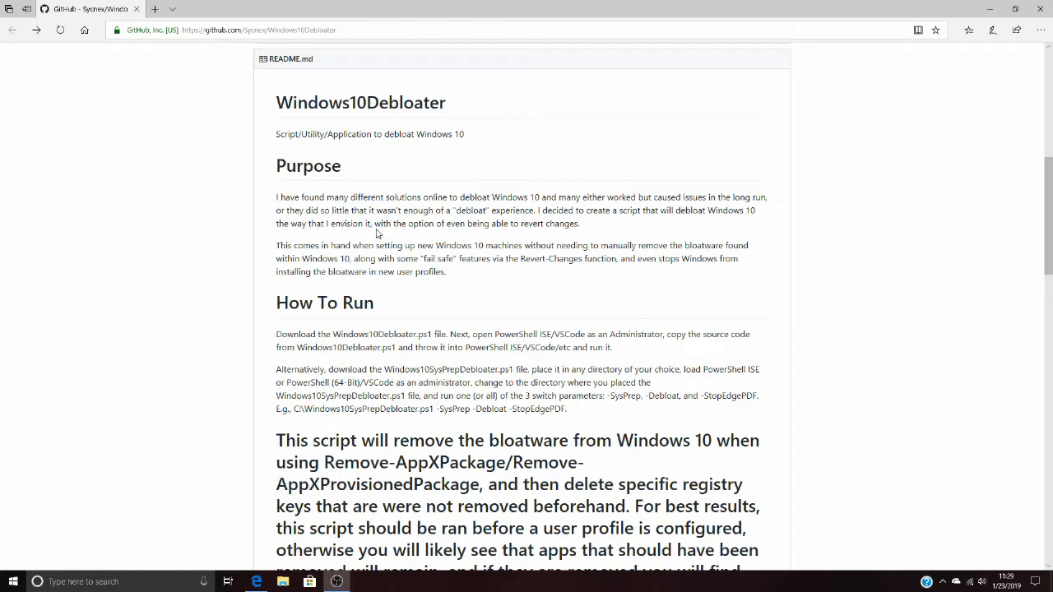
{"action": "mouse_move", "coordinate": [395, 234]}
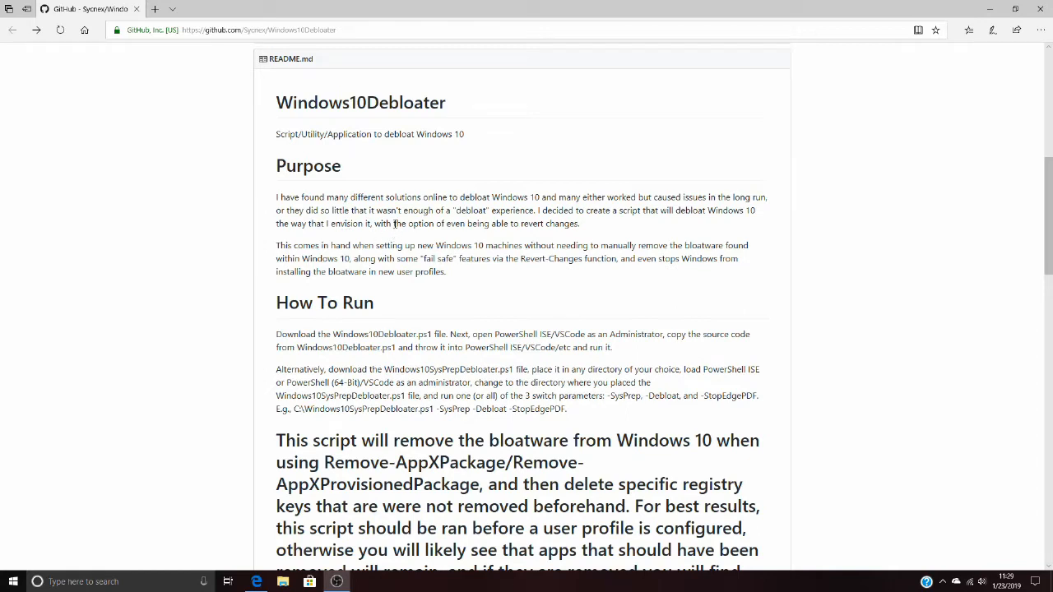
{"action": "scroll", "scroll_direction": "down", "scroll_amount": 3}
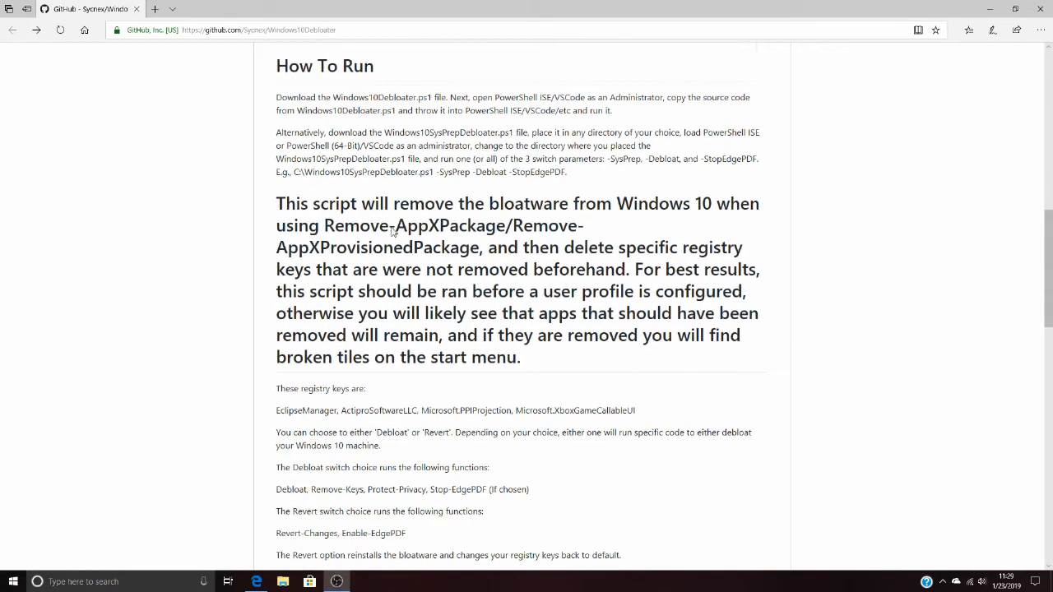
{"action": "scroll", "scroll_direction": "down", "scroll_amount": 3}
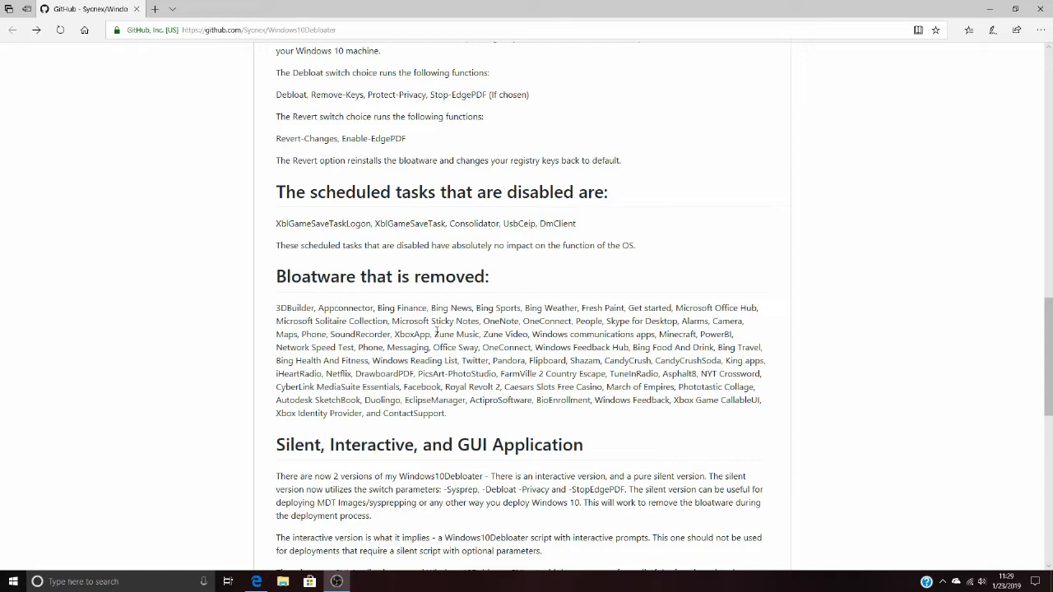
{"action": "scroll", "scroll_direction": "down", "scroll_amount": 3}
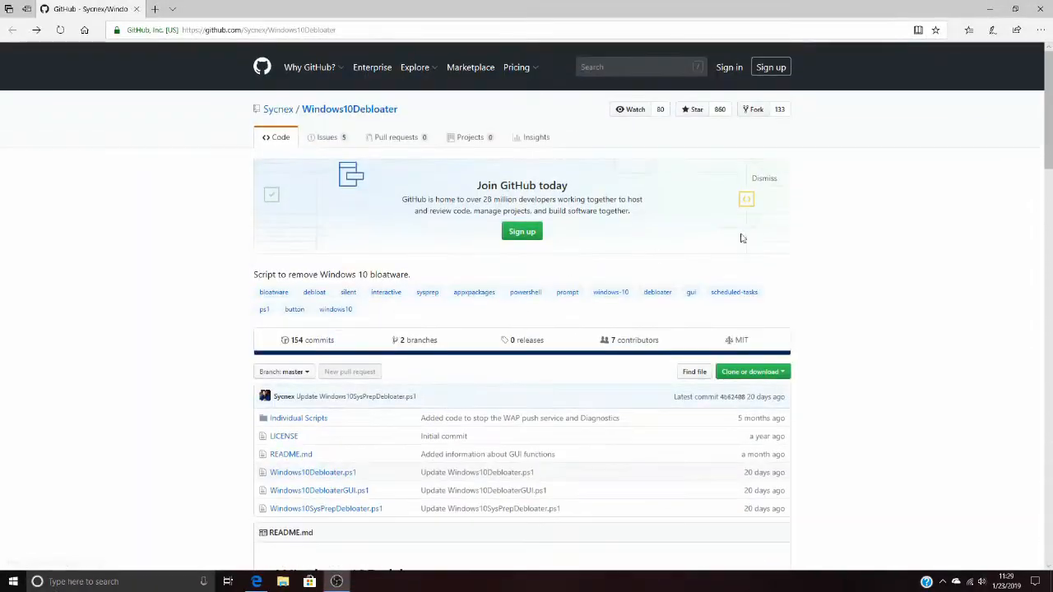
{"action": "left_click", "coordinate": [748, 372]}
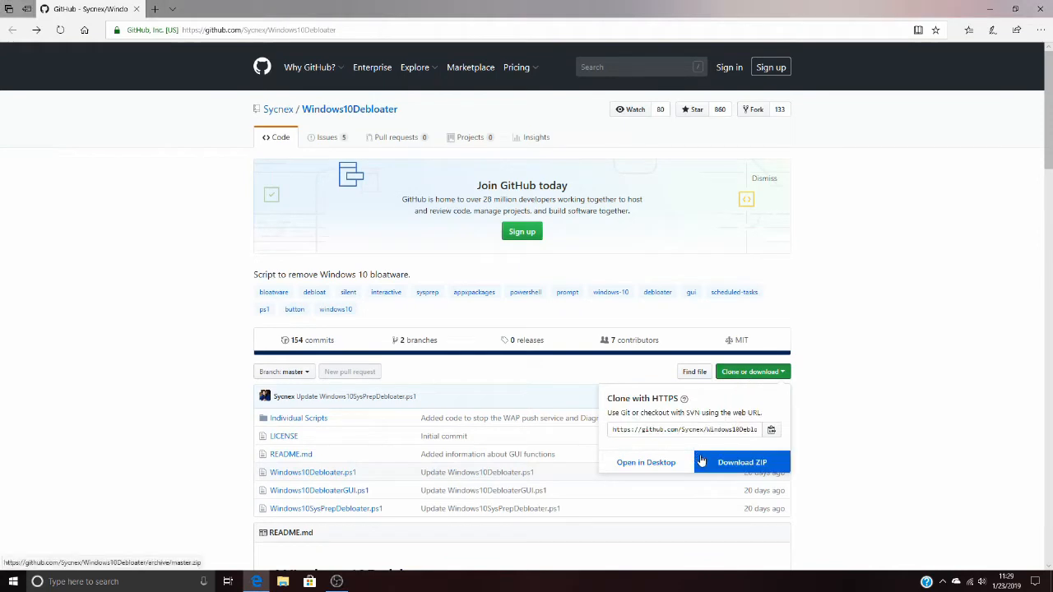
{"action": "left_click", "coordinate": [740, 461]}
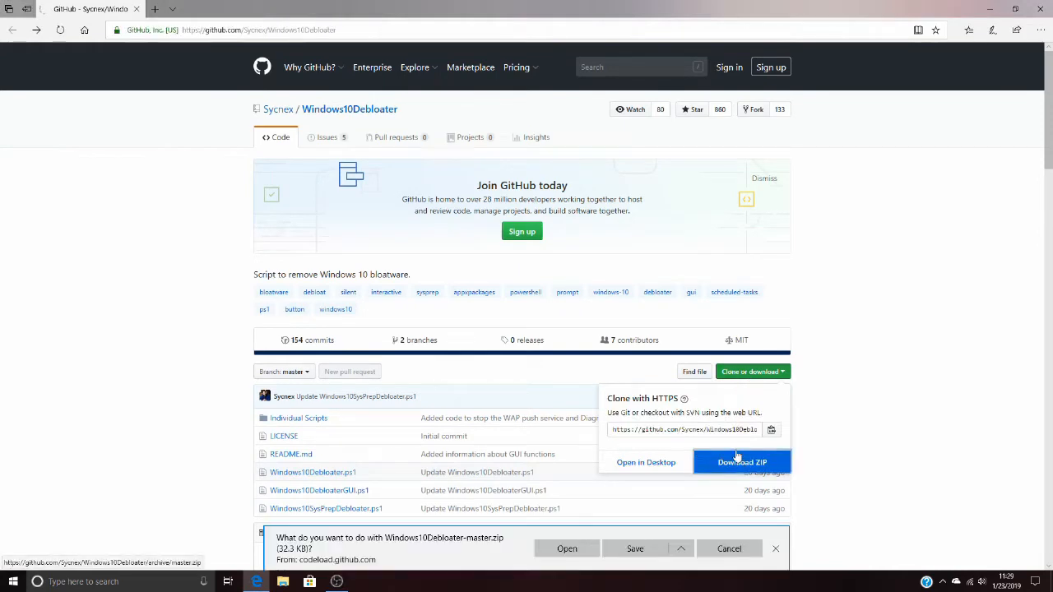
Save the Windows10Debloater-master.zip archive to the Desktop via Save as.
{"action": "left_click", "coordinate": [681, 549]}
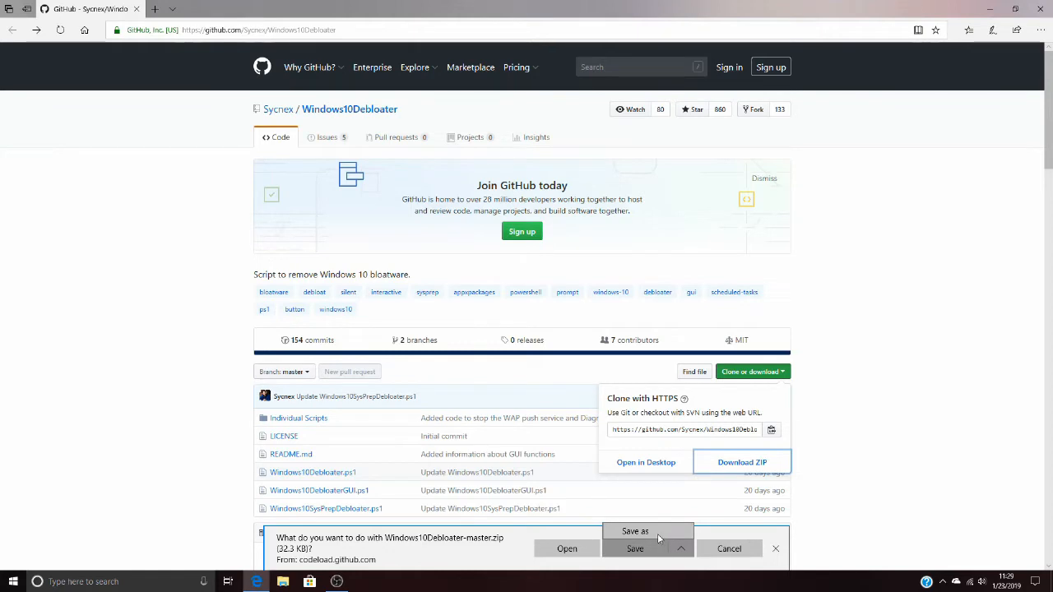
{"action": "left_click", "coordinate": [635, 529]}
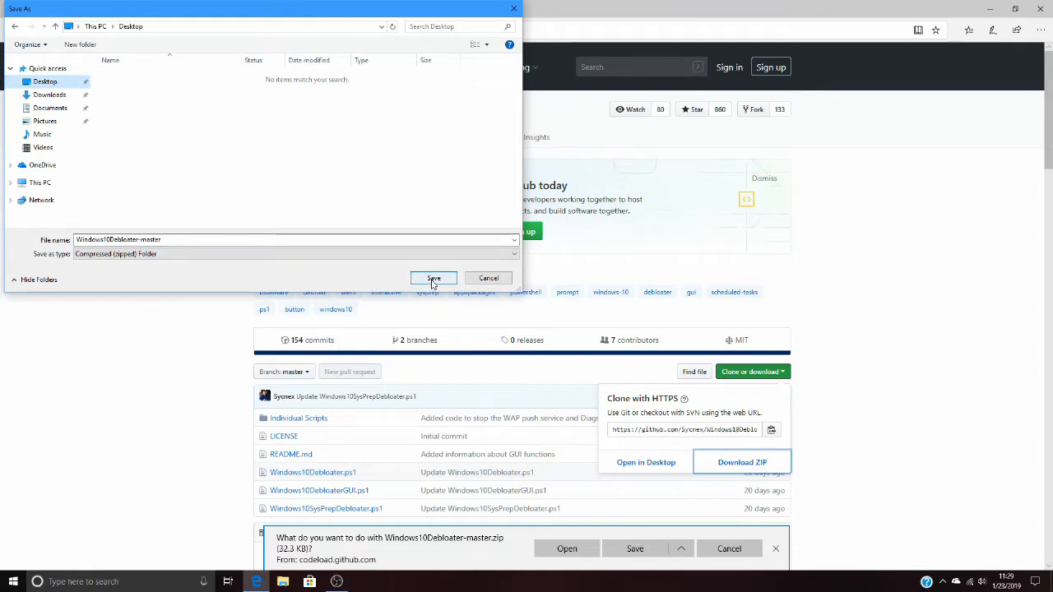
{"action": "left_click", "coordinate": [435, 278]}
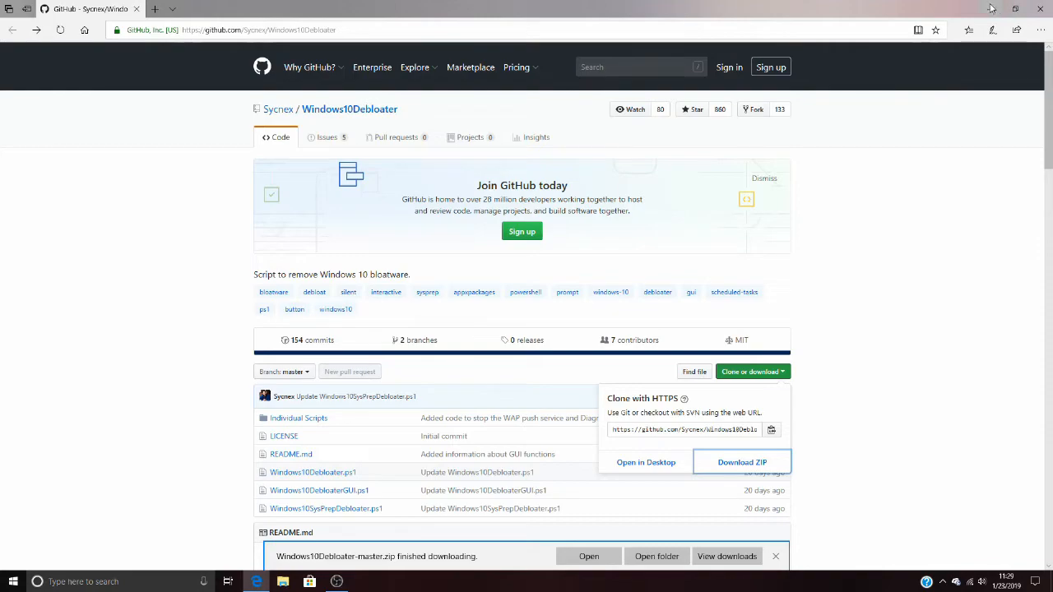
Extract the Windows10Debloater-master ZIP on the desktop into the suggested Desktop folder.
{"action": "left_click", "coordinate": [1013, 8]}
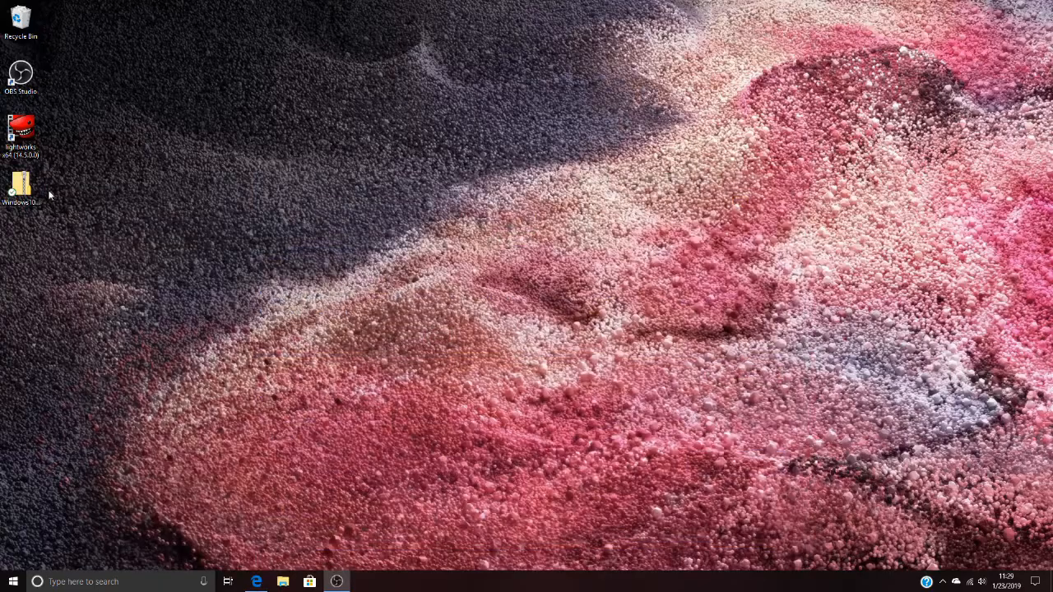
{"action": "right_click", "coordinate": [20, 184]}
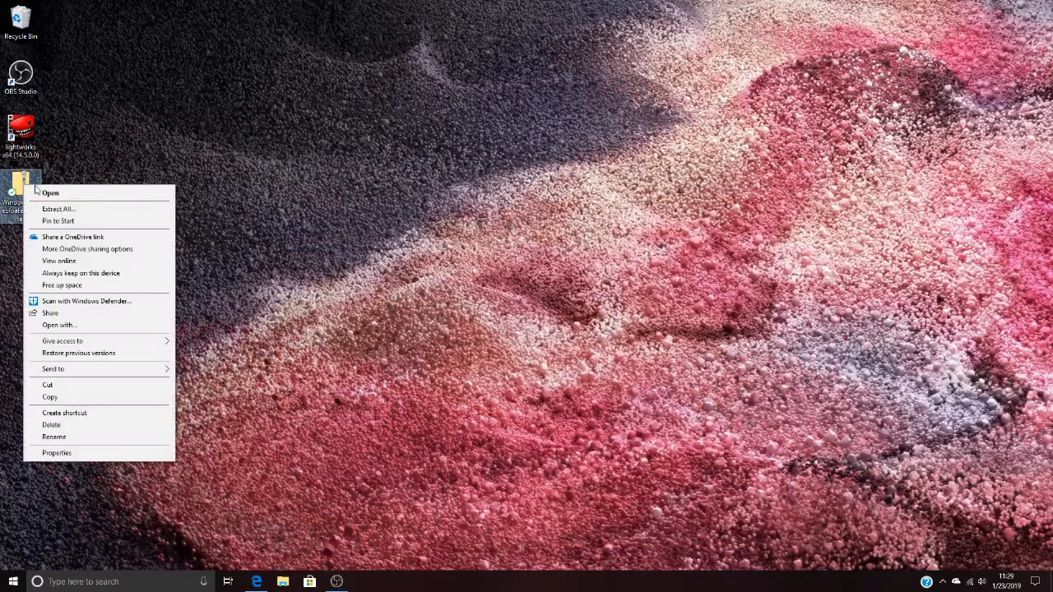
{"action": "left_click", "coordinate": [59, 207]}
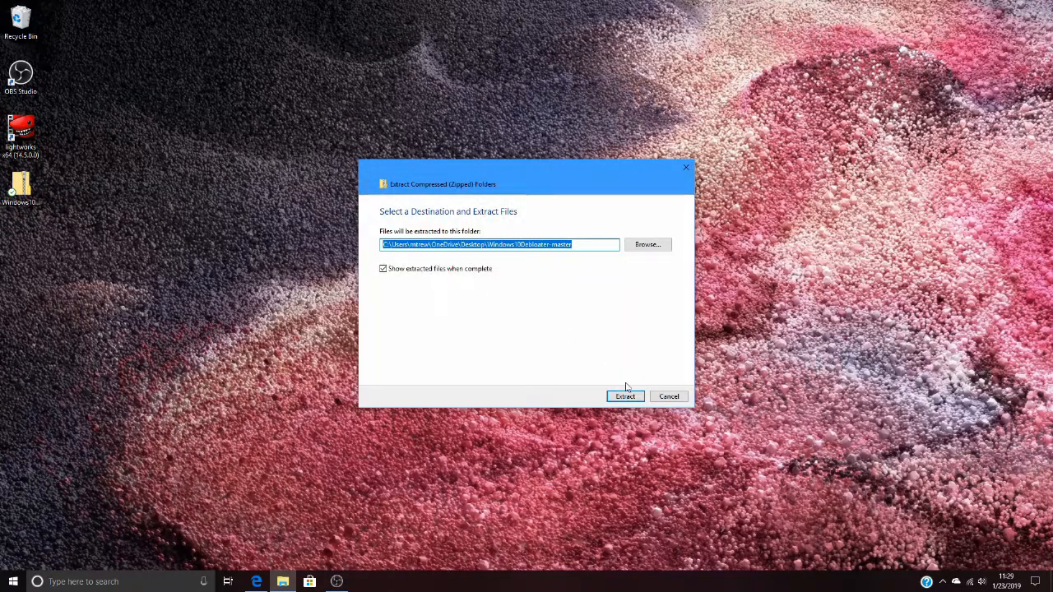
{"action": "left_click", "coordinate": [625, 395]}
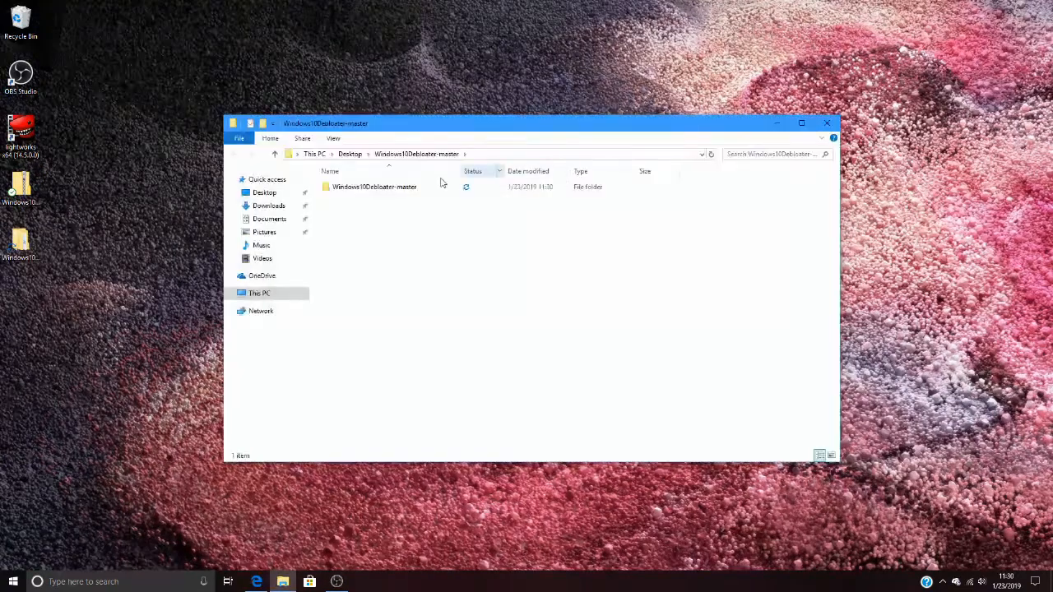
Enter the inner Windows10Debloater-master folder and launch the Windows10DebloaterGUI script.
{"action": "double_click", "coordinate": [375, 188]}
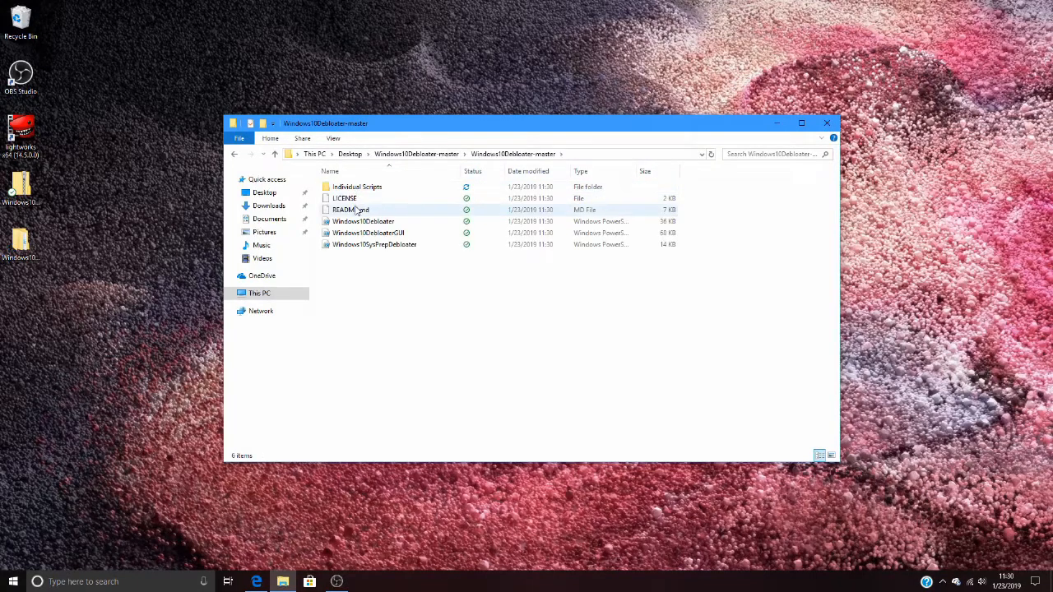
{"action": "left_click", "coordinate": [368, 233]}
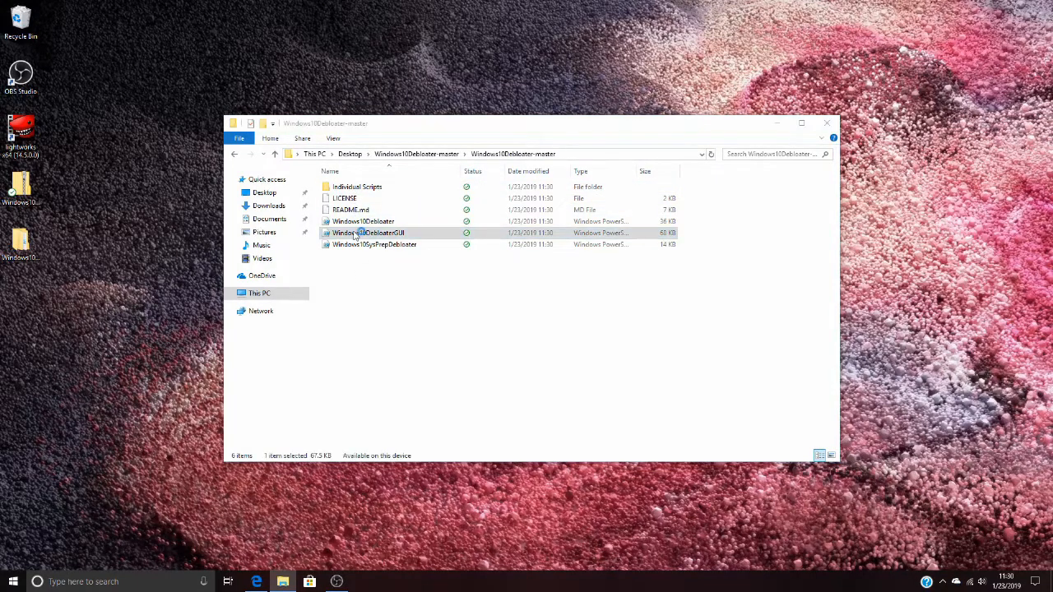
{"action": "double_click", "coordinate": [368, 234]}
{"action": "type", "text": "powersh"}
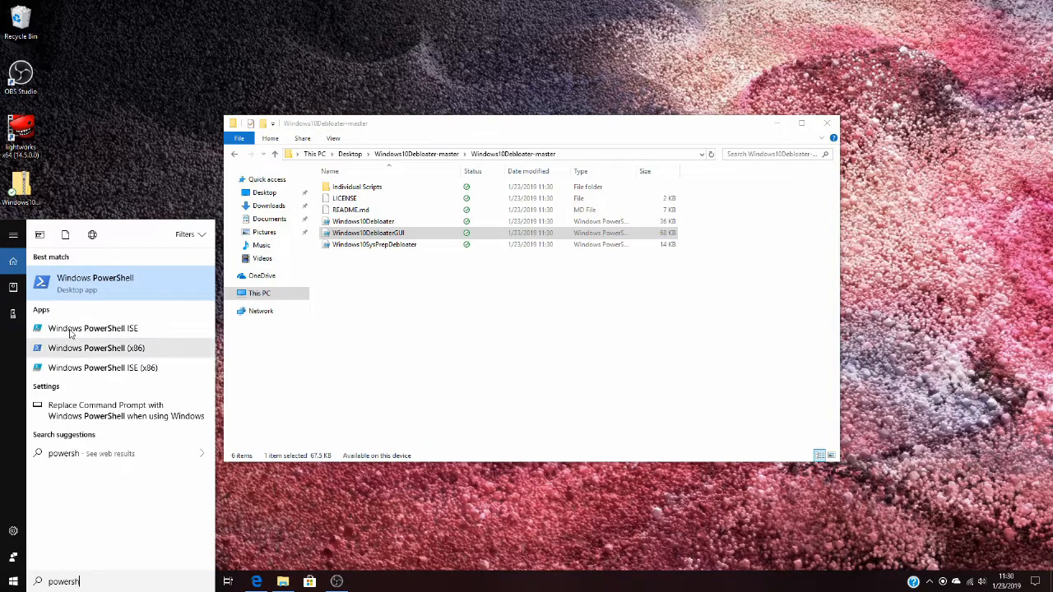
Start Windows PowerShell as administrator and run the Windows10DebloaterGUI script to show its options window.
{"action": "right_click", "coordinate": [95, 276]}
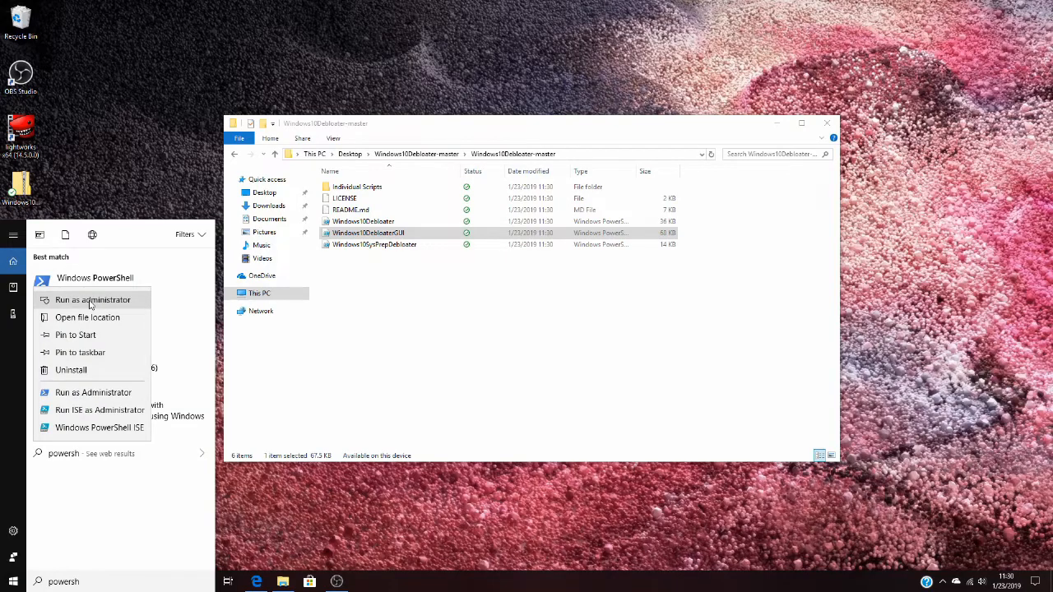
{"action": "left_click", "coordinate": [92, 299]}
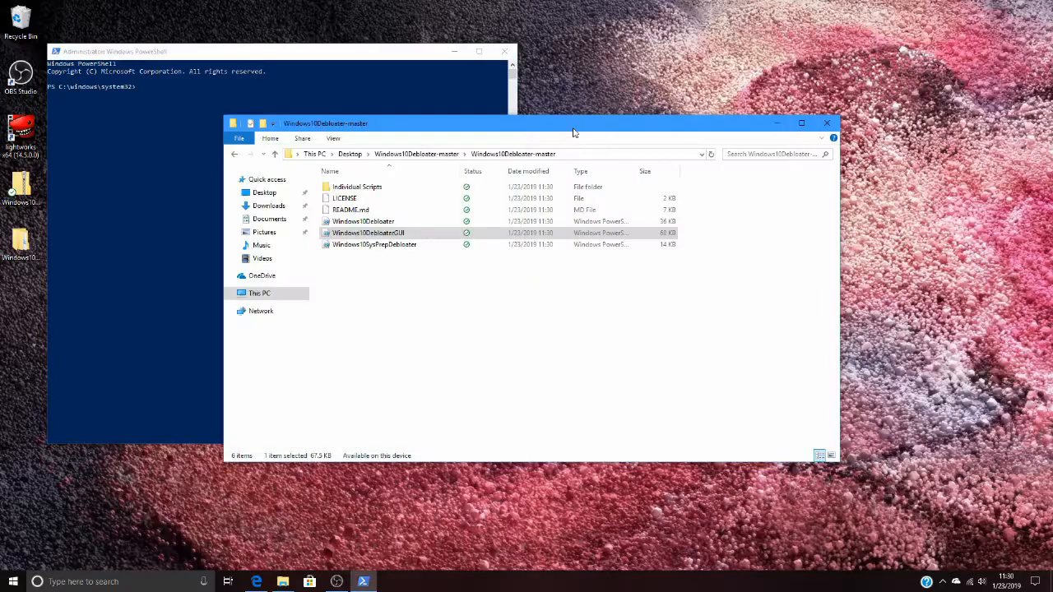
{"action": "double_click", "coordinate": [368, 234]}
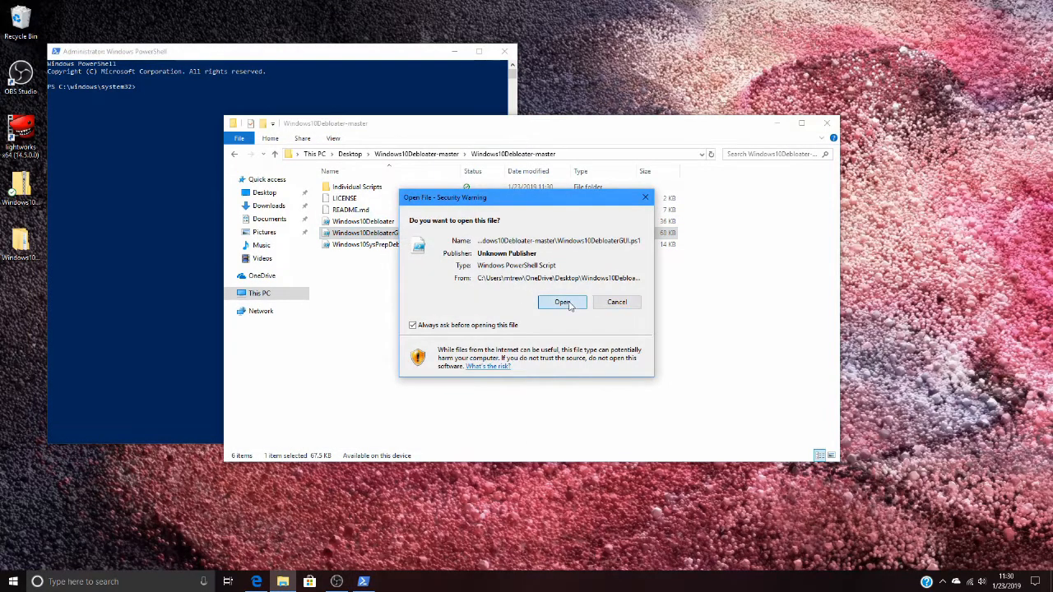
{"action": "left_click", "coordinate": [562, 303]}
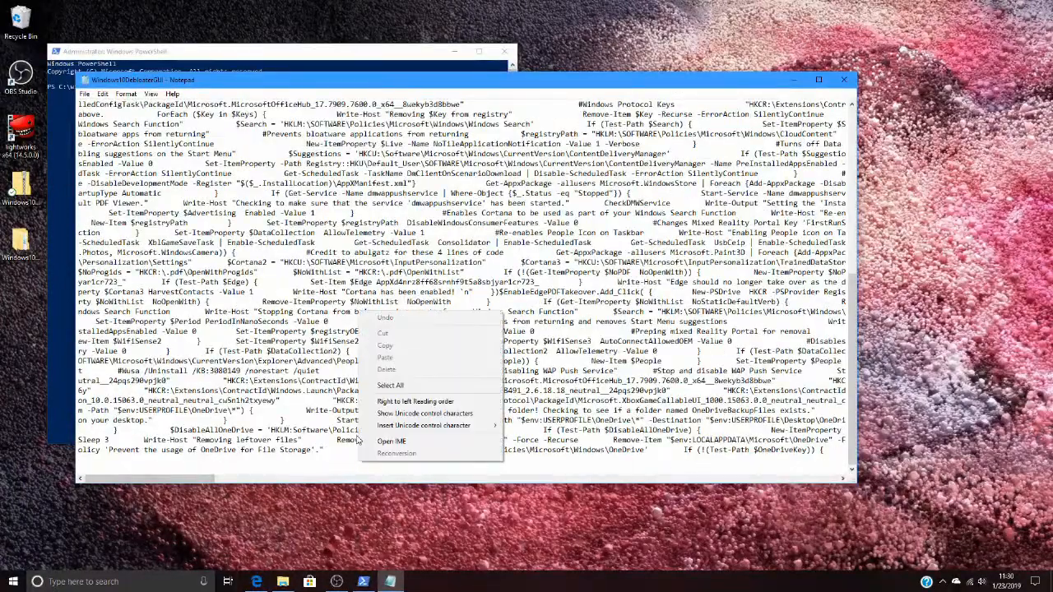
{"action": "left_click", "coordinate": [390, 384]}
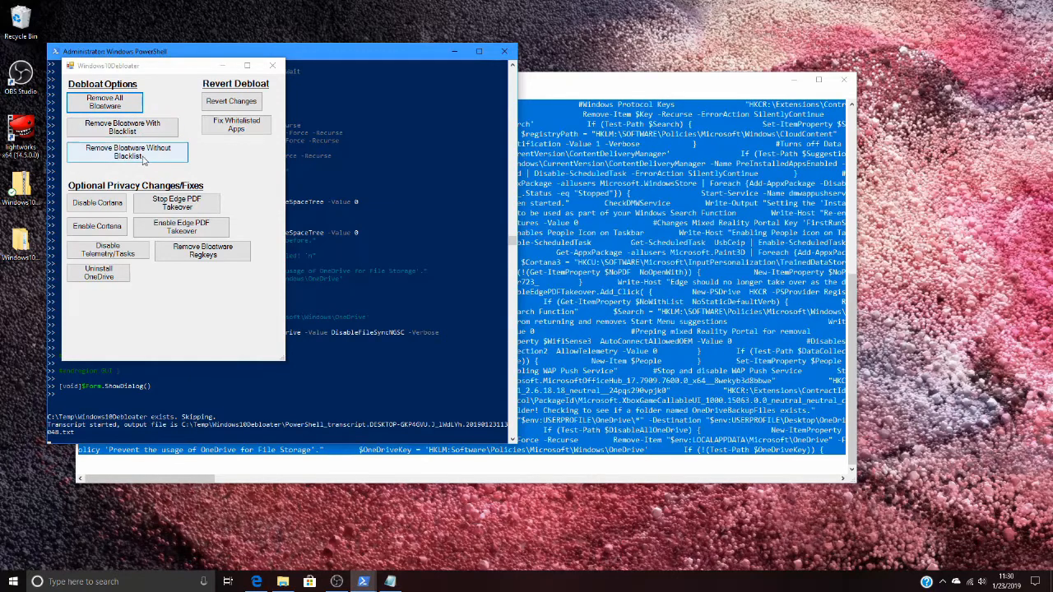
{"action": "mouse_move", "coordinate": [161, 168]}
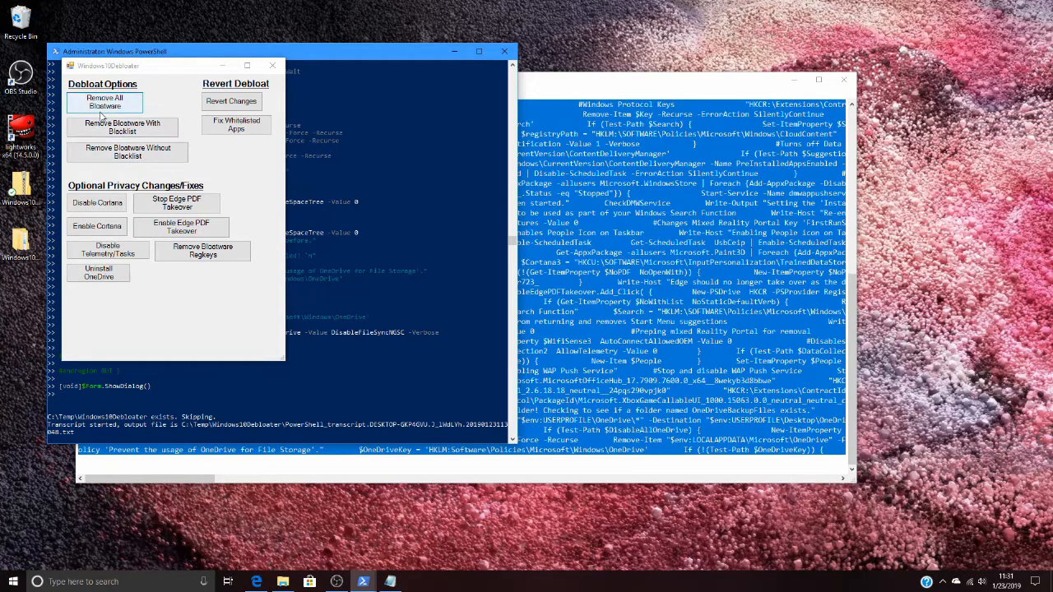
{"action": "mouse_move", "coordinate": [102, 115]}
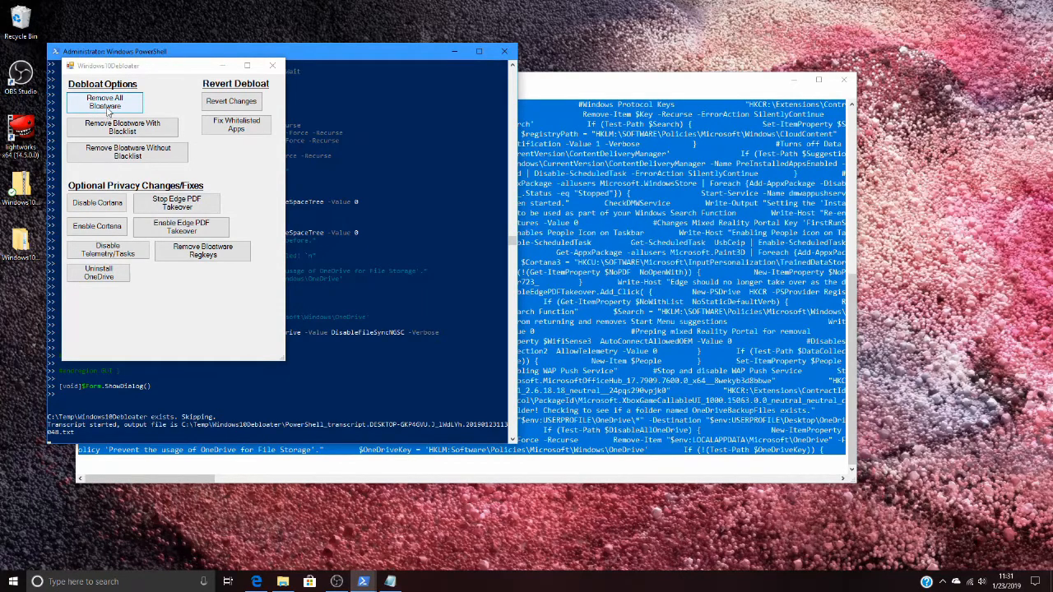
Run 'Remove All Bloatware' and watch PowerShell log the app removals.
{"action": "left_click", "coordinate": [106, 102]}
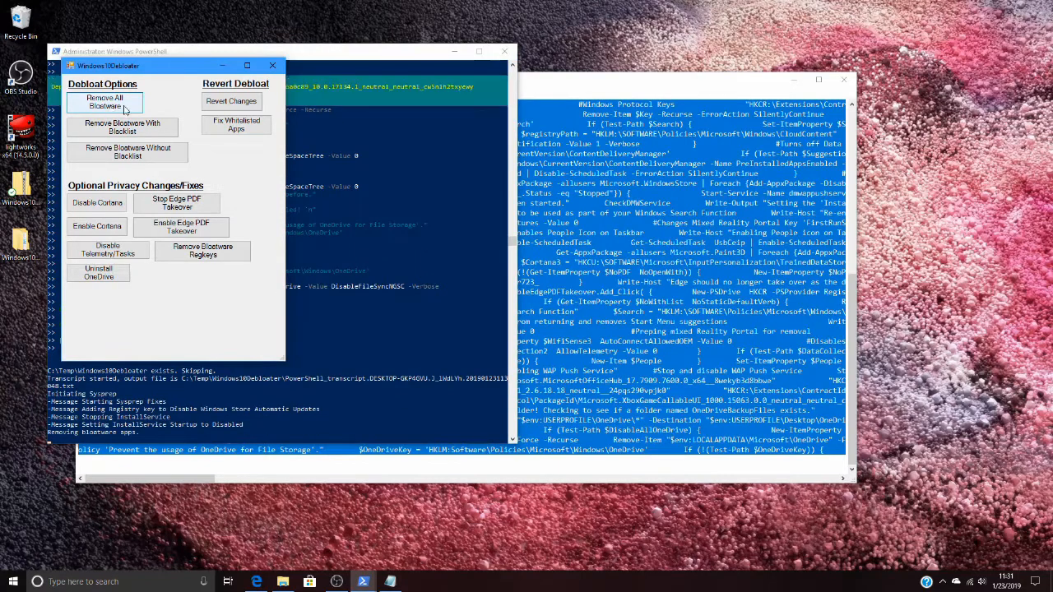
{"action": "left_click", "coordinate": [106, 102]}
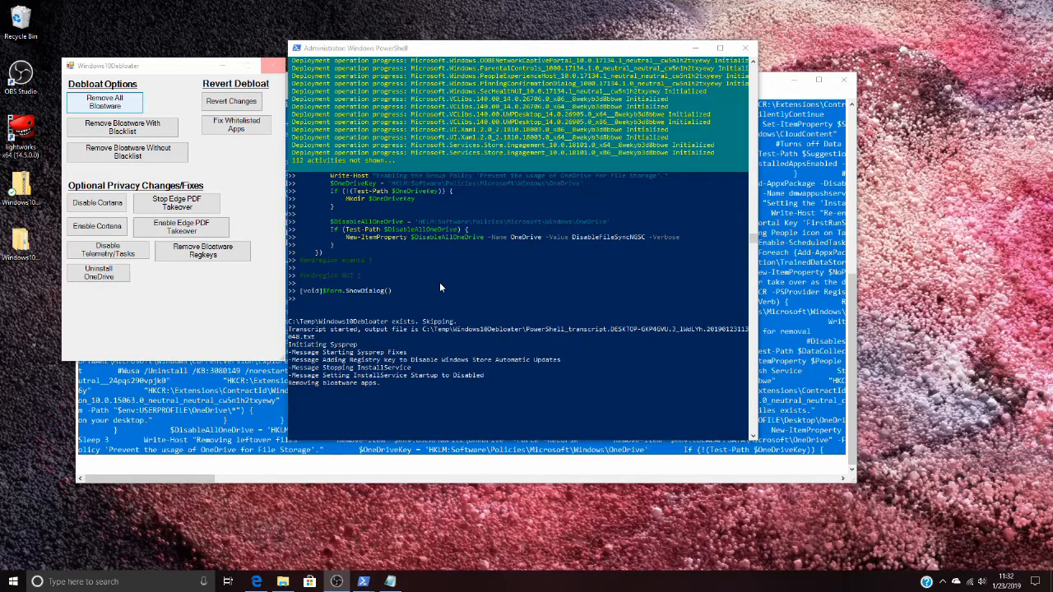
{"action": "mouse_move", "coordinate": [416, 289]}
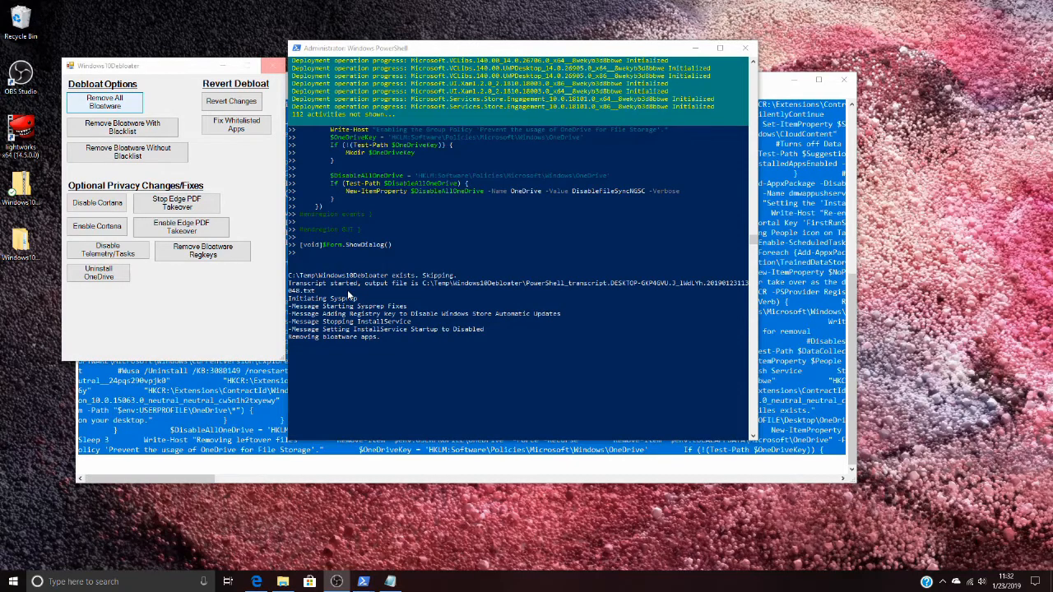
{"action": "mouse_move", "coordinate": [339, 293]}
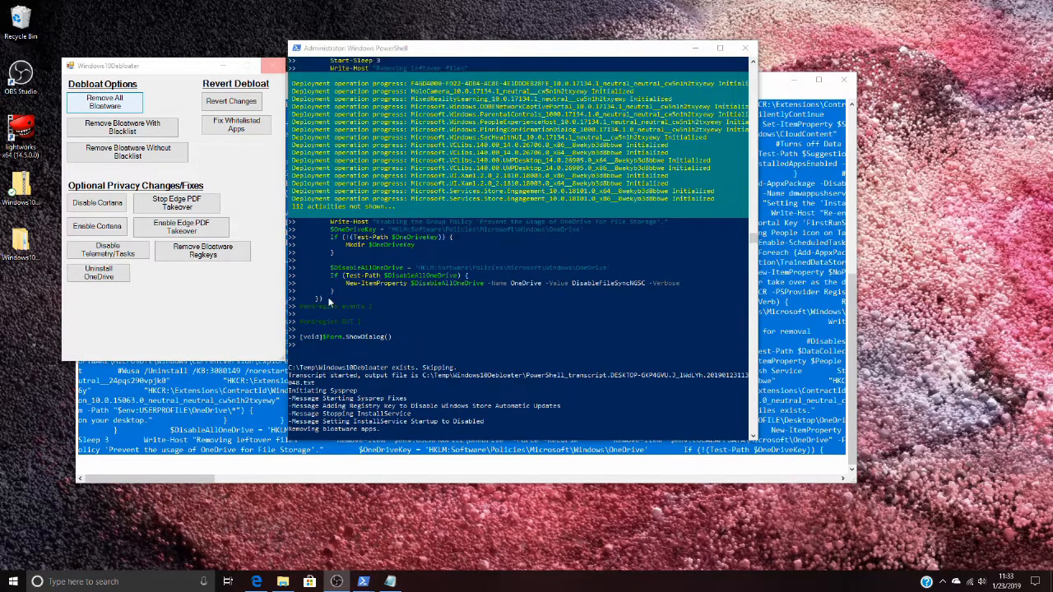
{"action": "scroll", "scroll_direction": "down", "scroll_amount": 3}
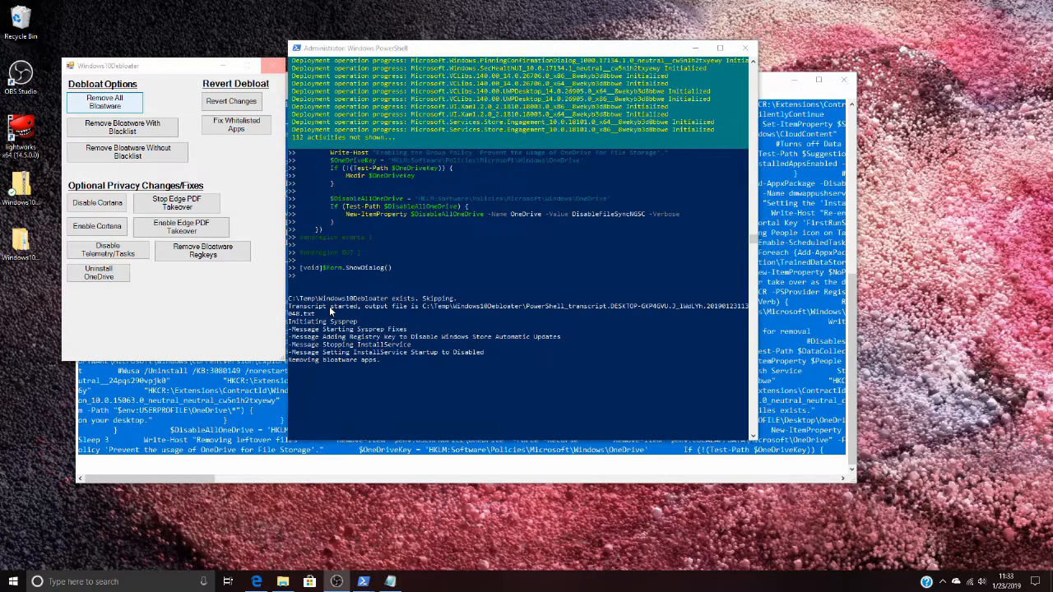
{"action": "mouse_move", "coordinate": [321, 312]}
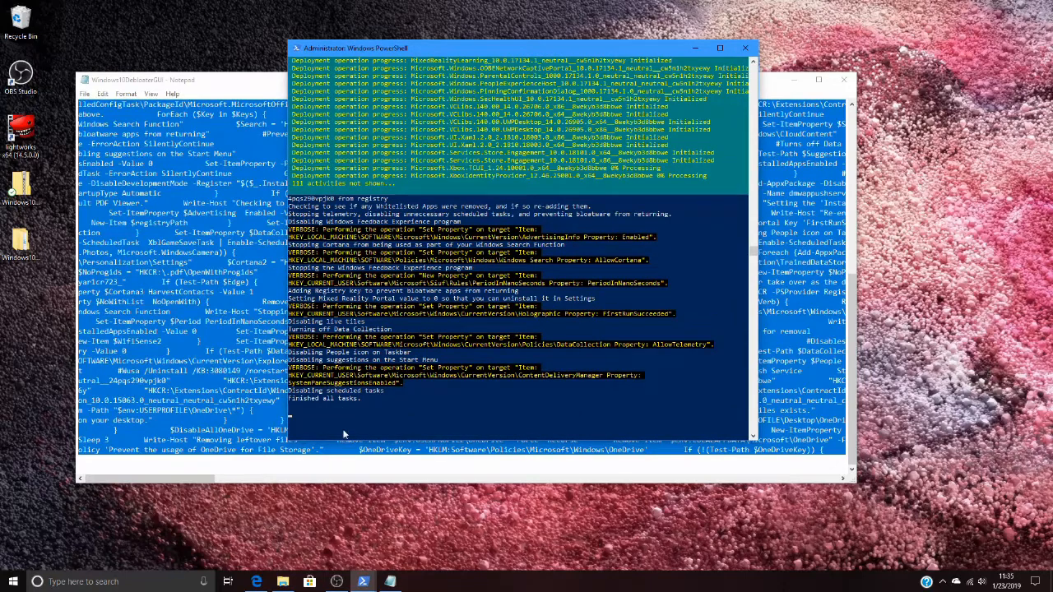
{"action": "scroll", "scroll_direction": "down", "scroll_amount": 3}
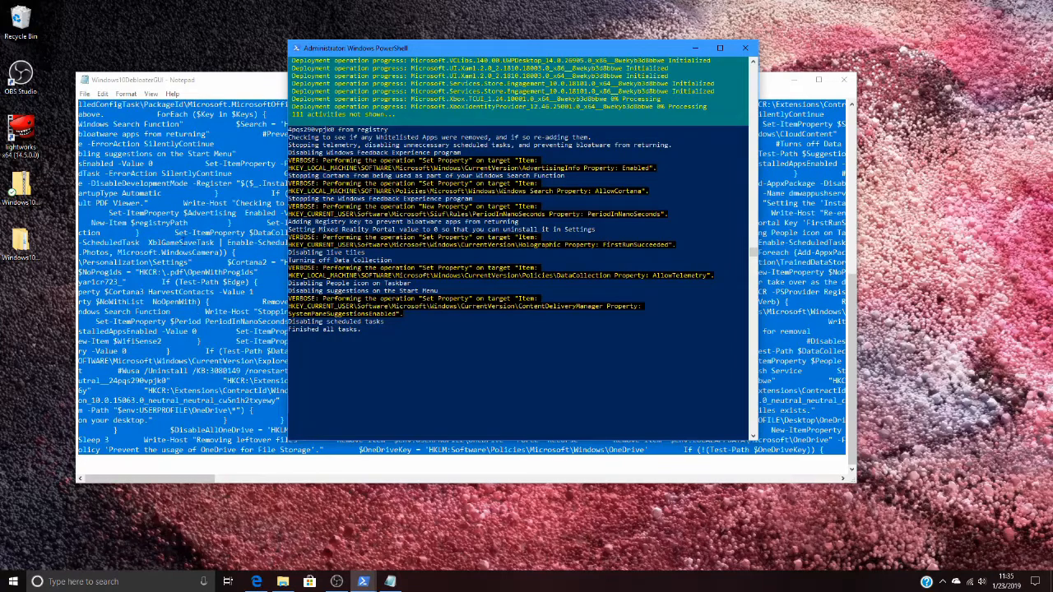
{"action": "right_click", "coordinate": [272, 391]}
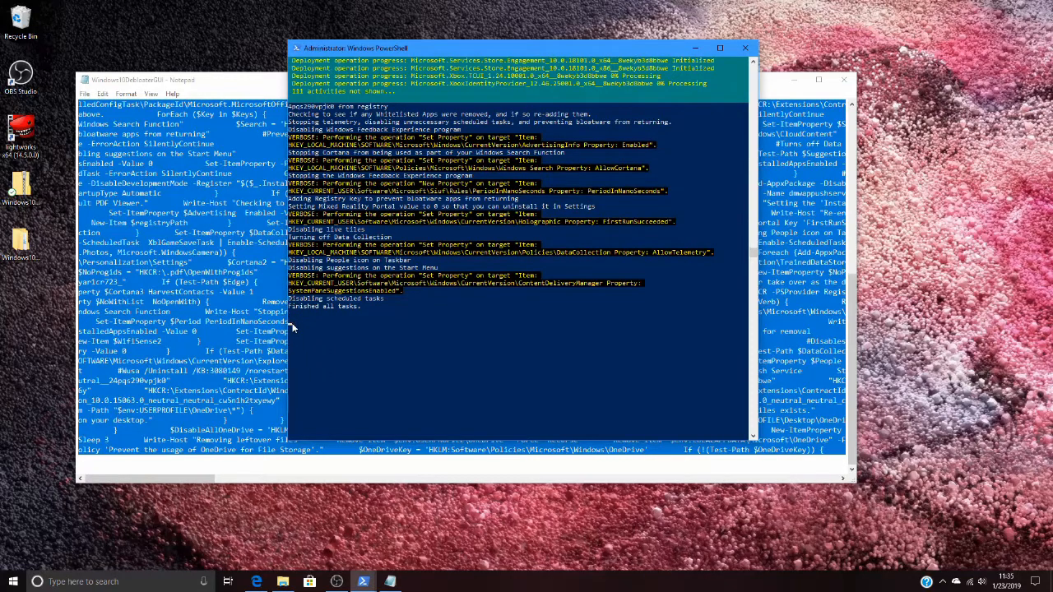
{"action": "mouse_move", "coordinate": [345, 332]}
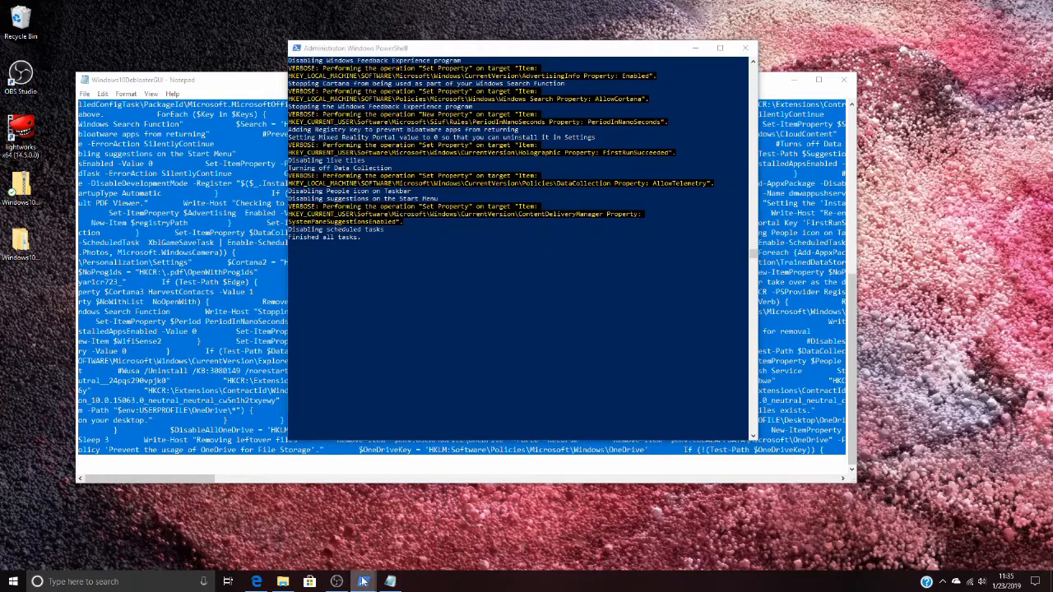
Bring the debloater window forward and re-enable Edge's PDF takeover.
{"action": "left_click", "coordinate": [362, 583]}
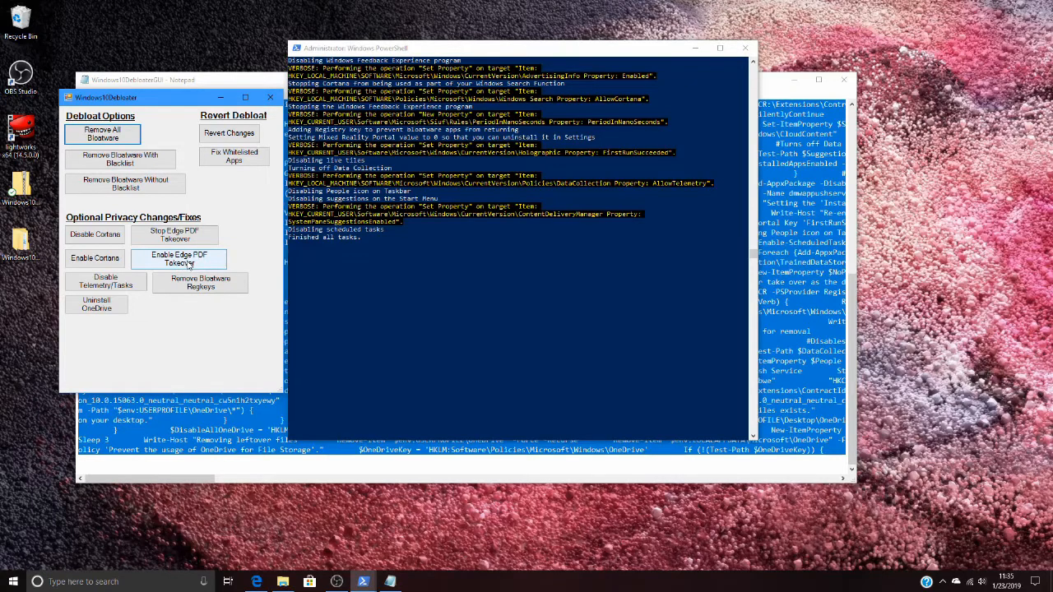
{"action": "mouse_move", "coordinate": [194, 263]}
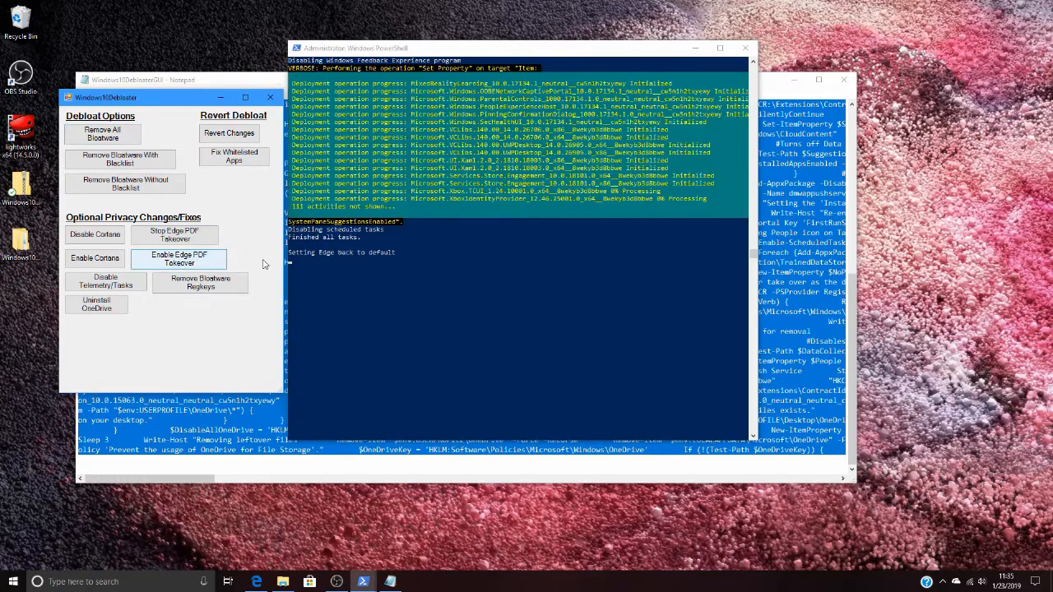
{"action": "left_click", "coordinate": [177, 258]}
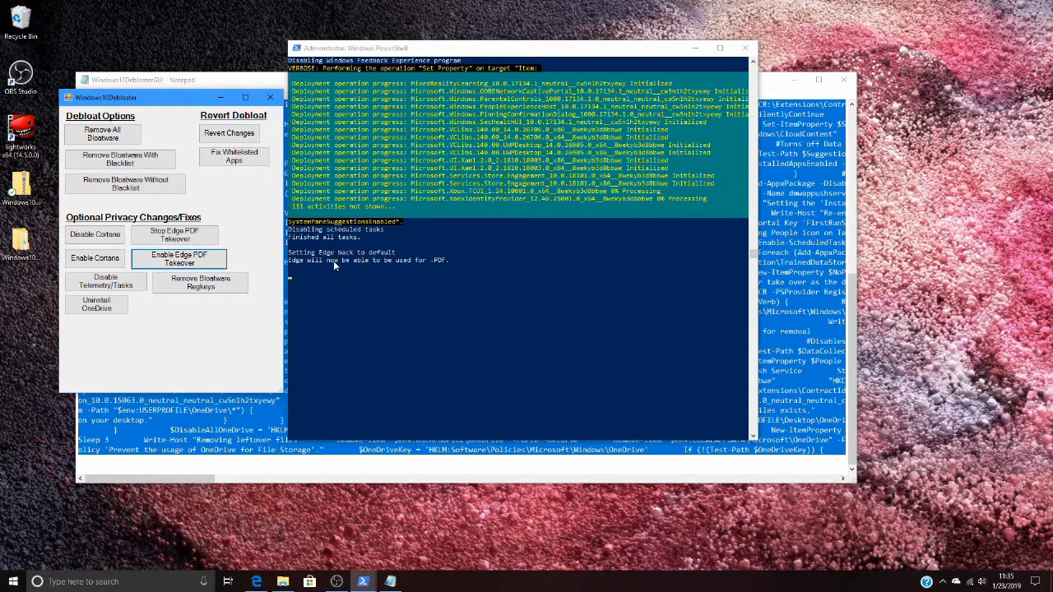
{"action": "mouse_move", "coordinate": [441, 276]}
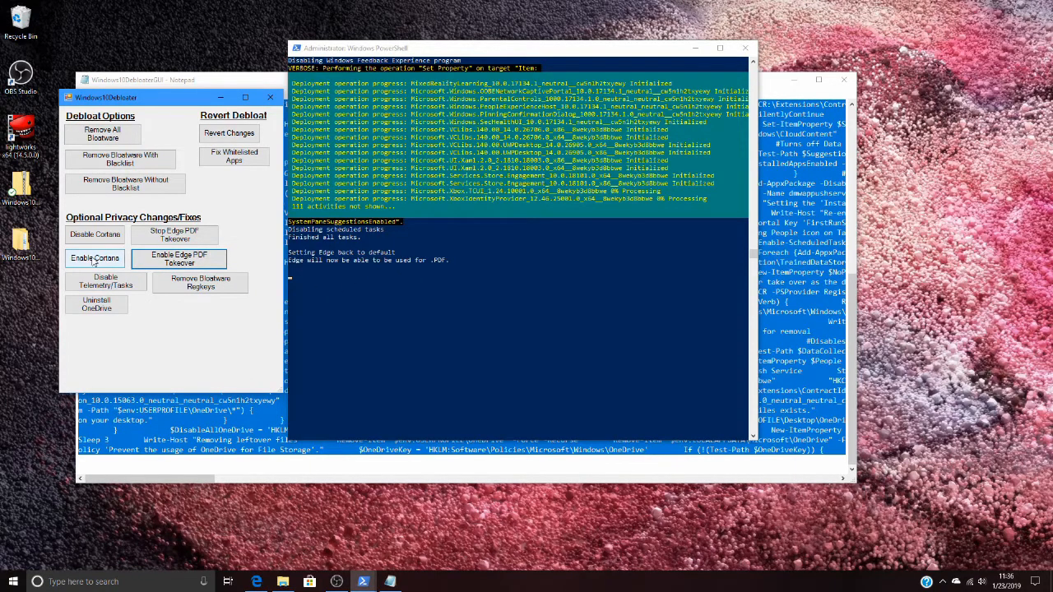
Enable Cortana, then test its search panel from the taskbar and close it.
{"action": "left_click", "coordinate": [96, 258]}
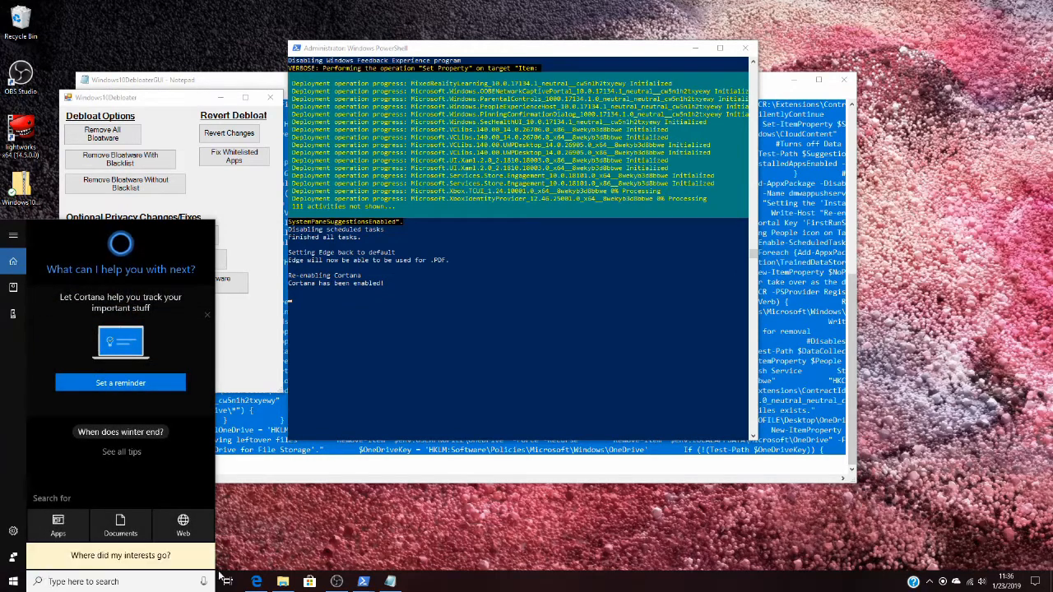
{"action": "left_click", "coordinate": [204, 582]}
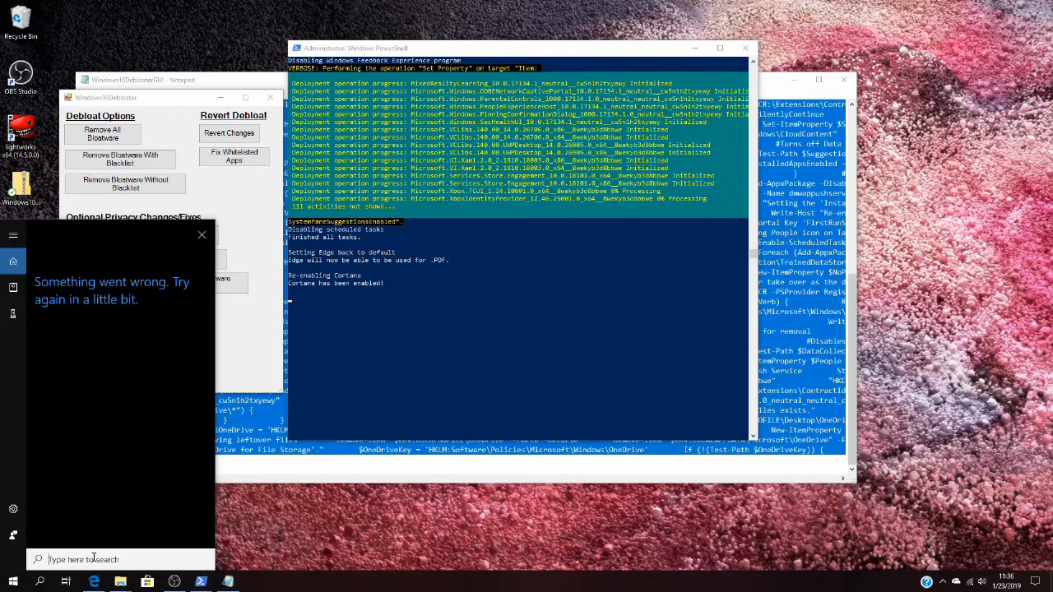
{"action": "mouse_move", "coordinate": [69, 543]}
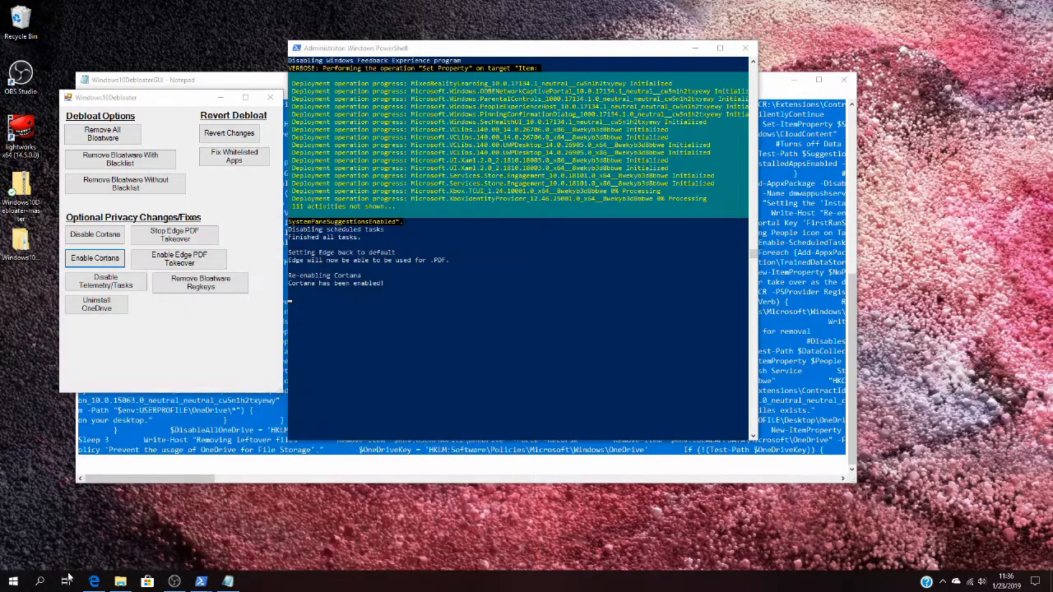
{"action": "left_click", "coordinate": [40, 582]}
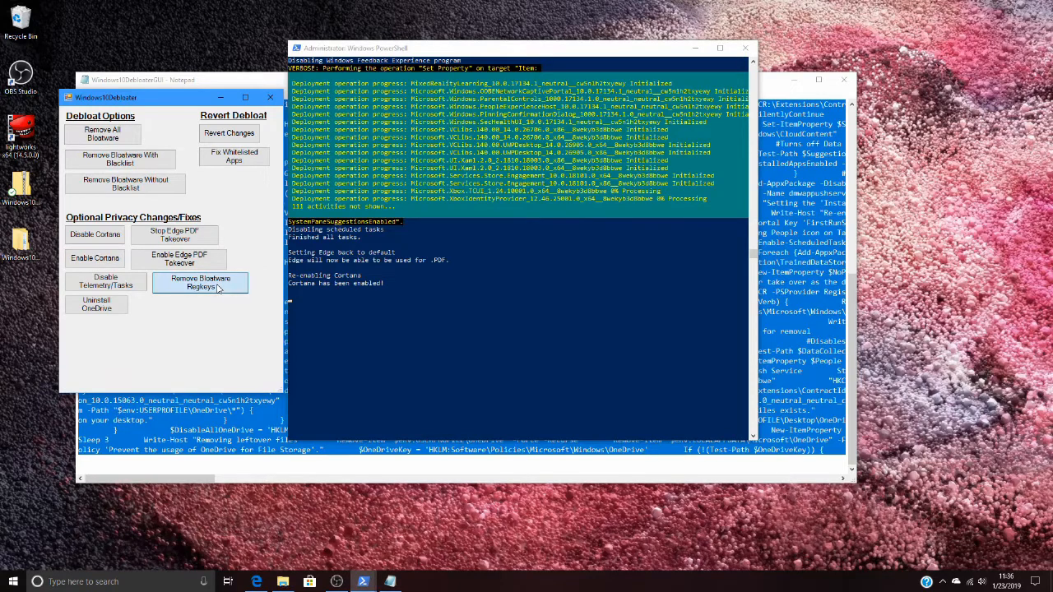
Remove the leftover bloatware registry keys.
{"action": "left_click", "coordinate": [201, 283]}
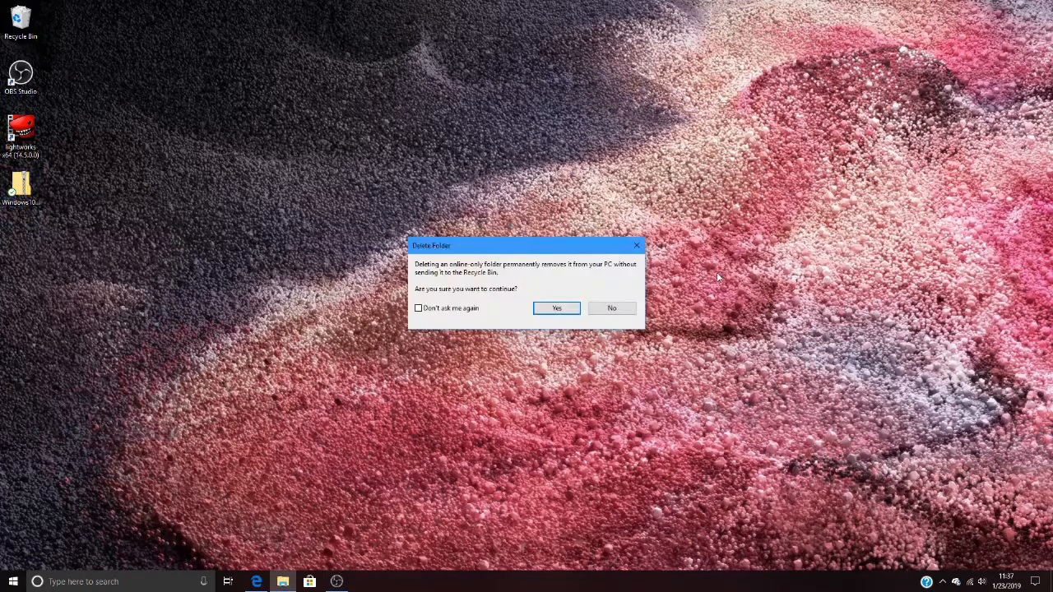
Confirm permanently deleting the debloater folder and bring up Windows Settings.
{"action": "left_click", "coordinate": [556, 307]}
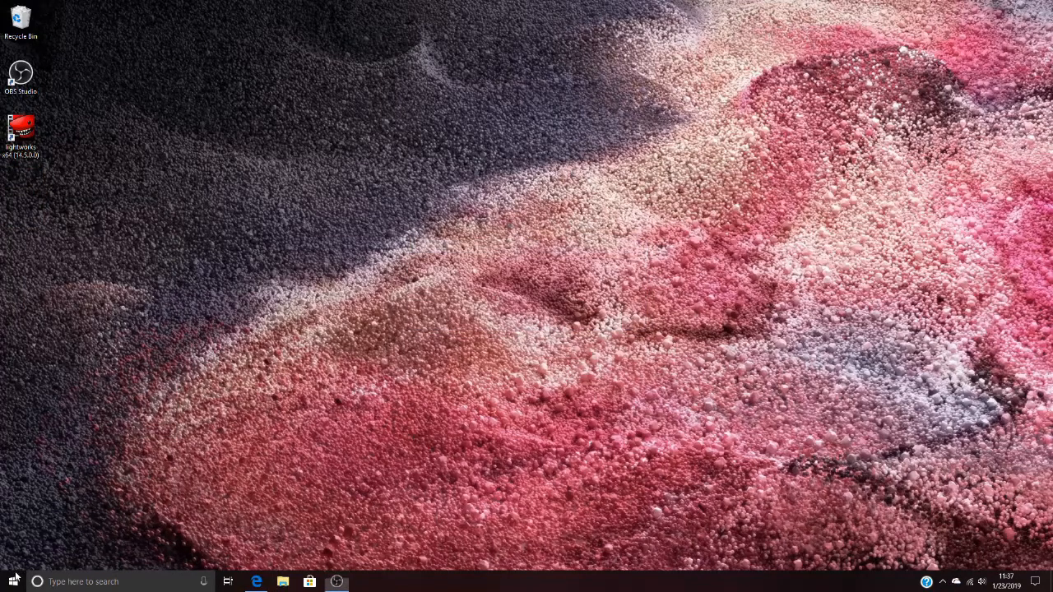
{"action": "left_click", "coordinate": [13, 582]}
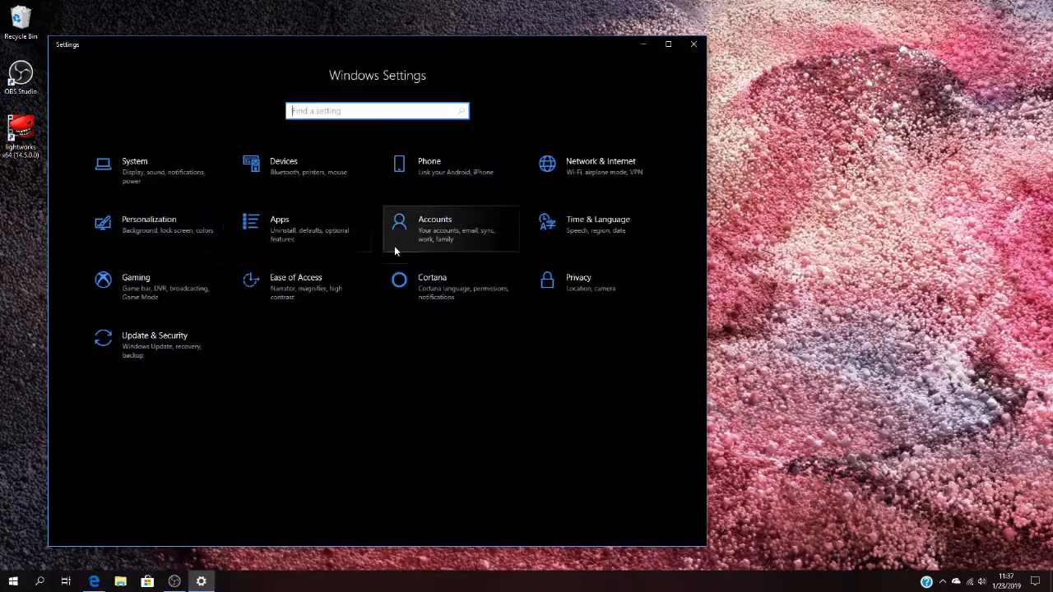
Browse the shortened Apps & features list, then close Settings.
{"action": "left_click", "coordinate": [280, 228]}
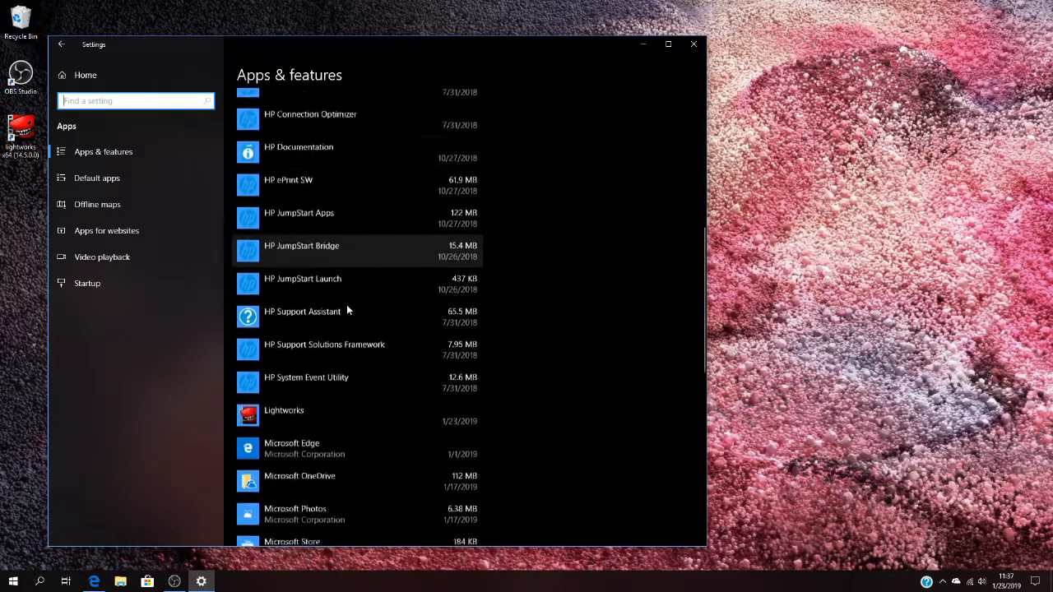
{"action": "scroll", "scroll_direction": "down", "scroll_amount": 3}
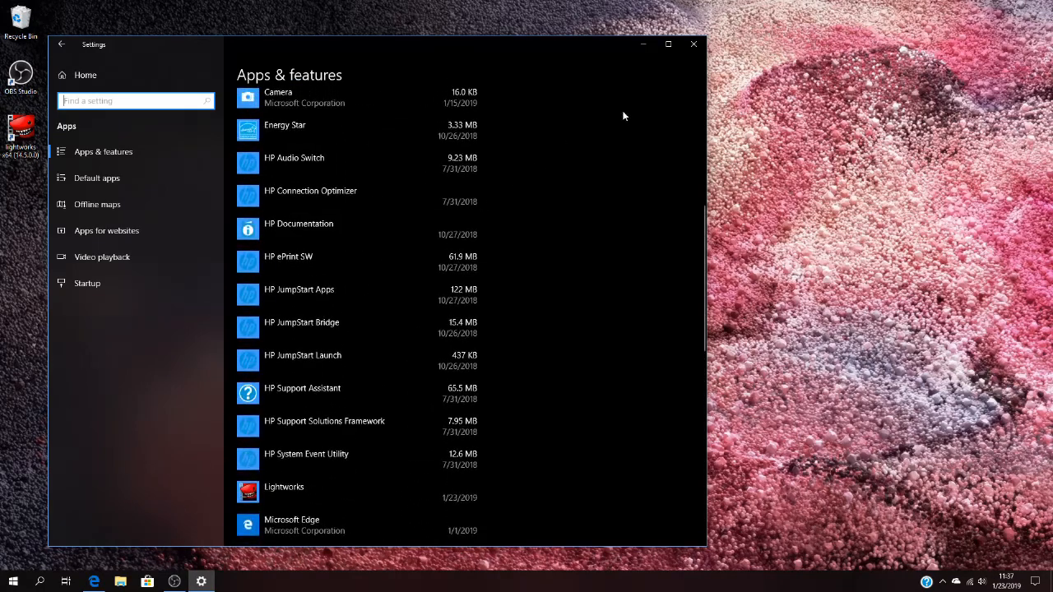
{"action": "left_click", "coordinate": [693, 42]}
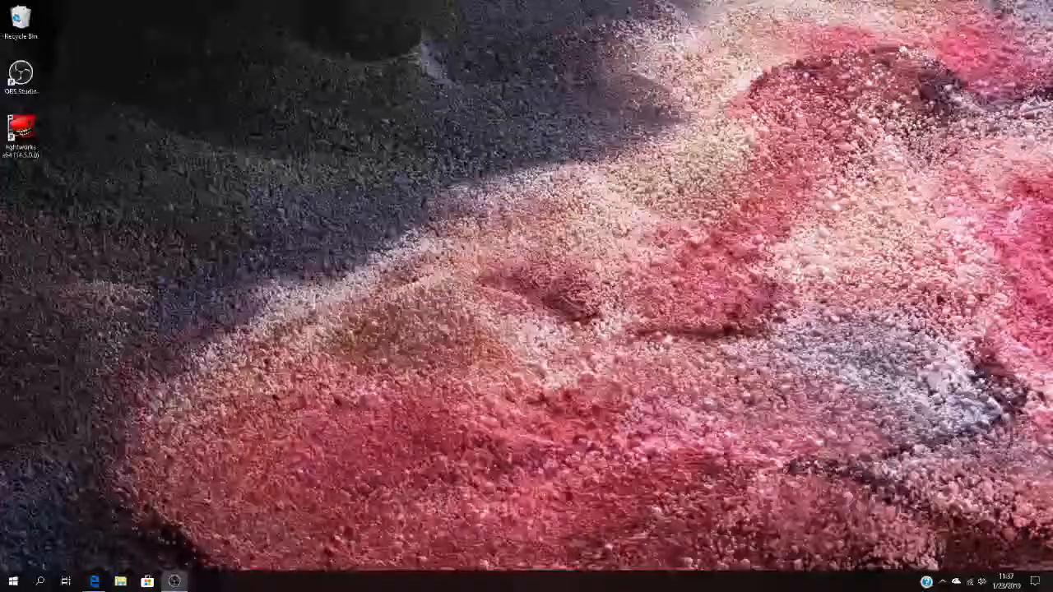